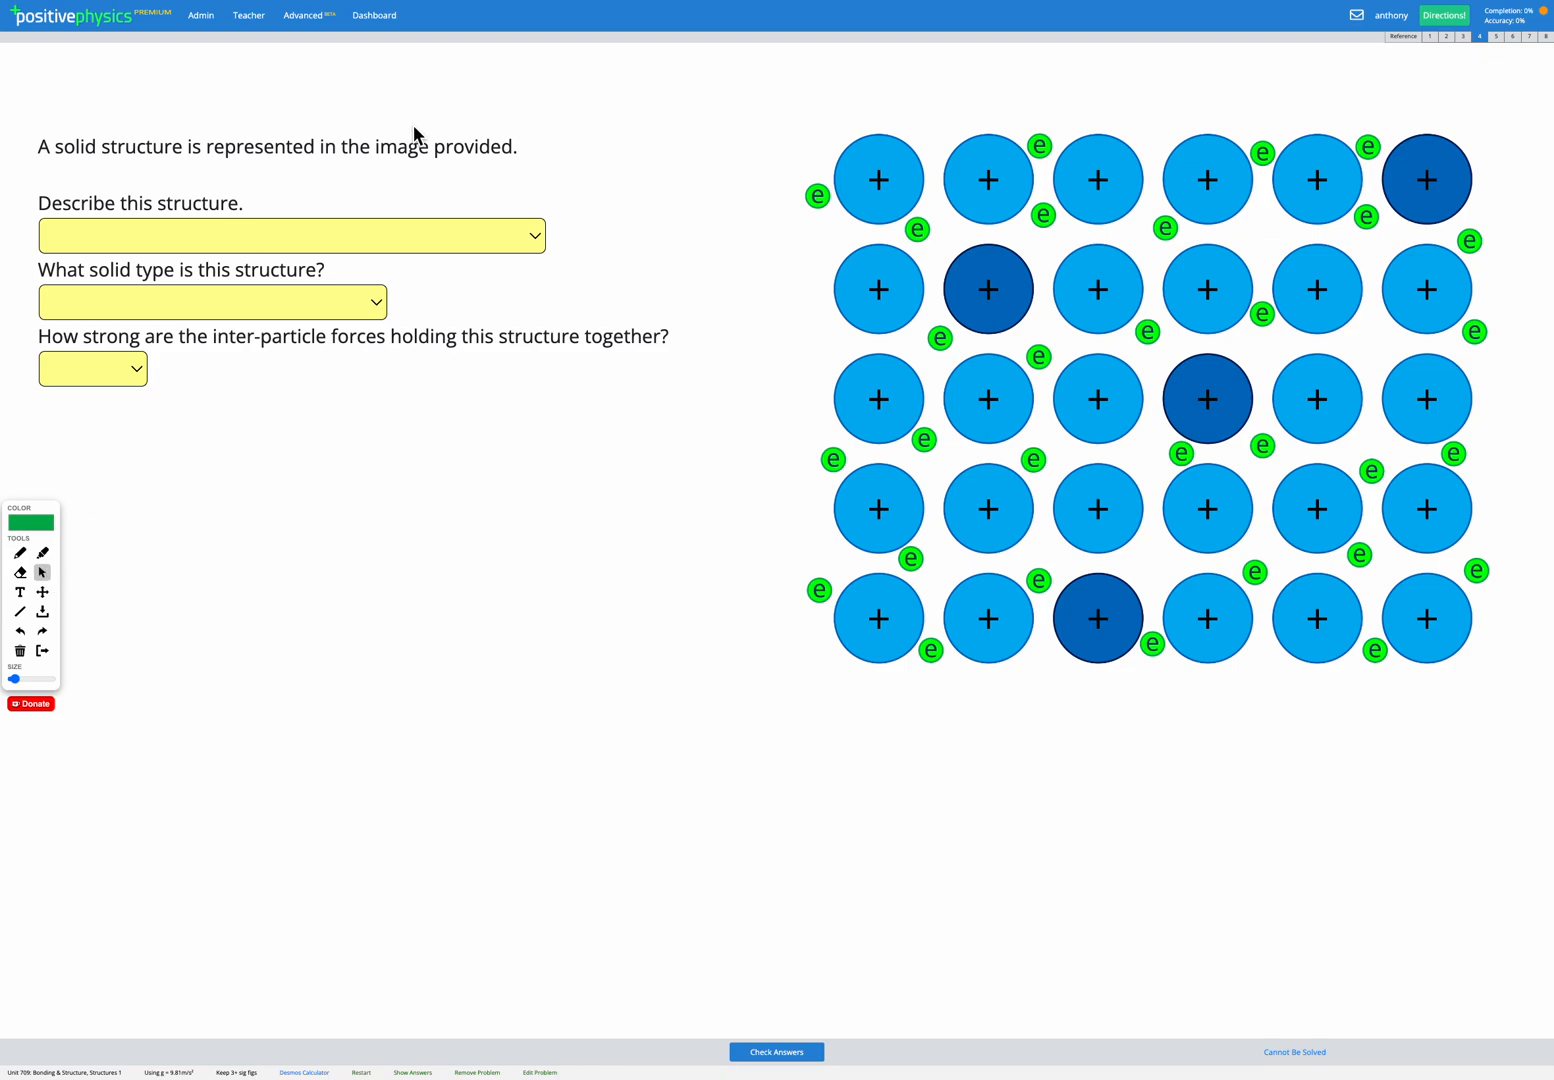
pyautogui.moveTo(650, 225)
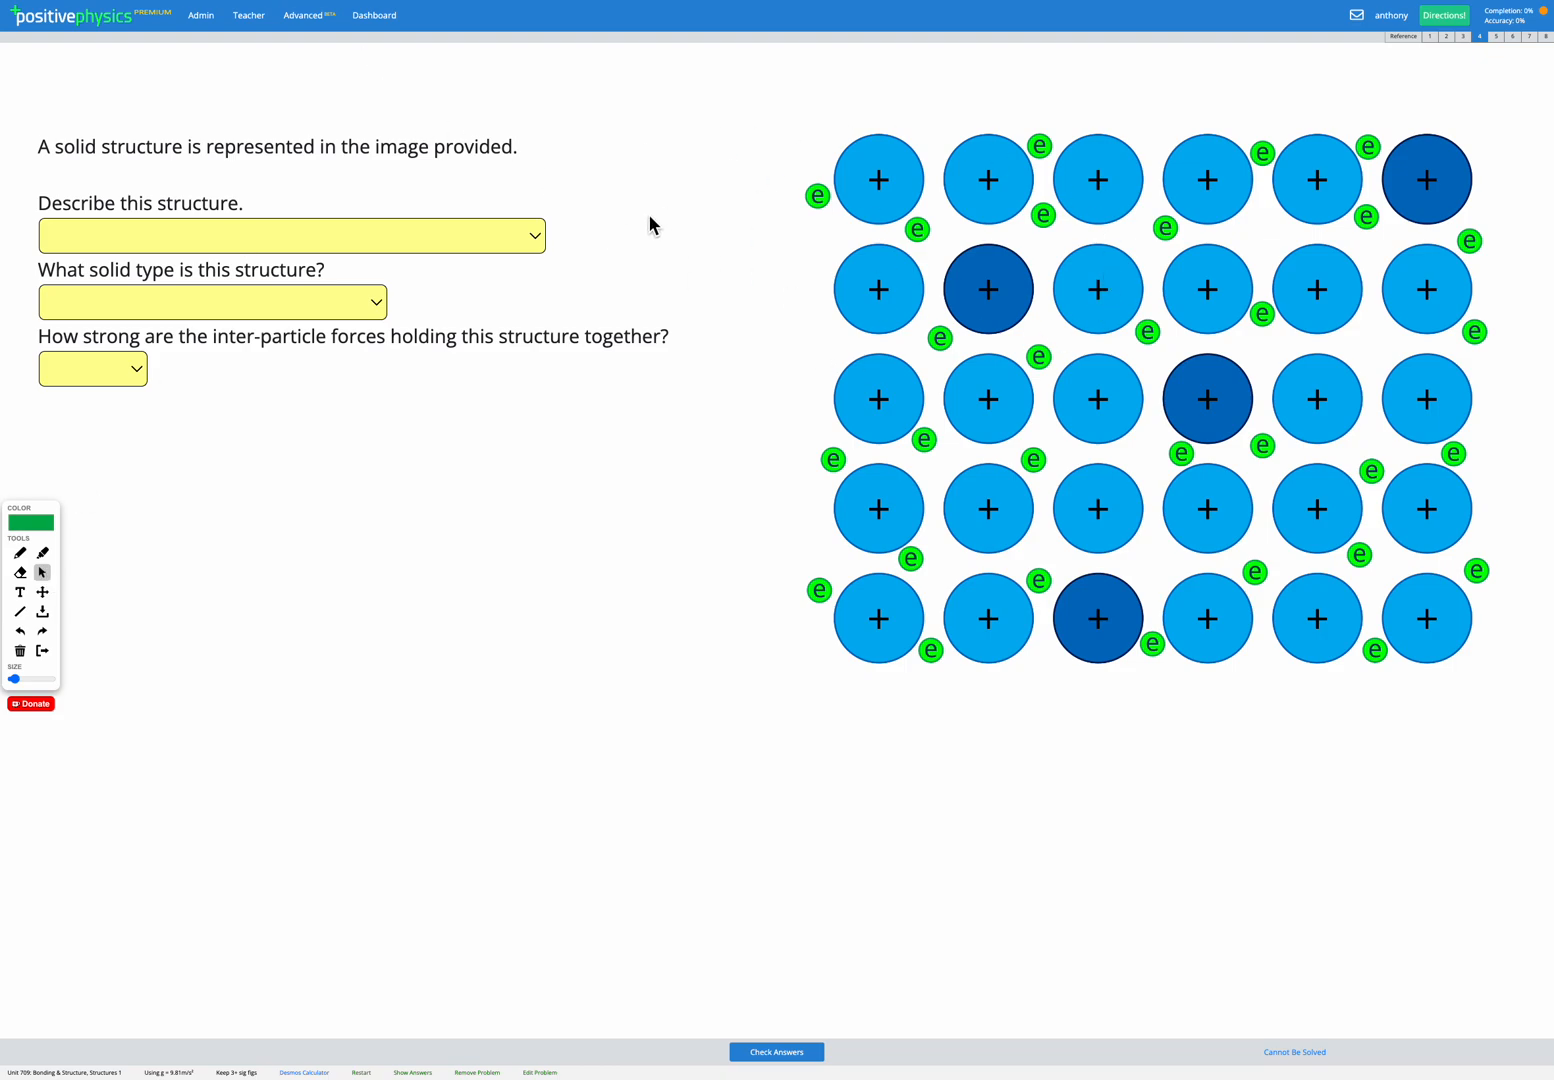
pyautogui.moveTo(586, 259)
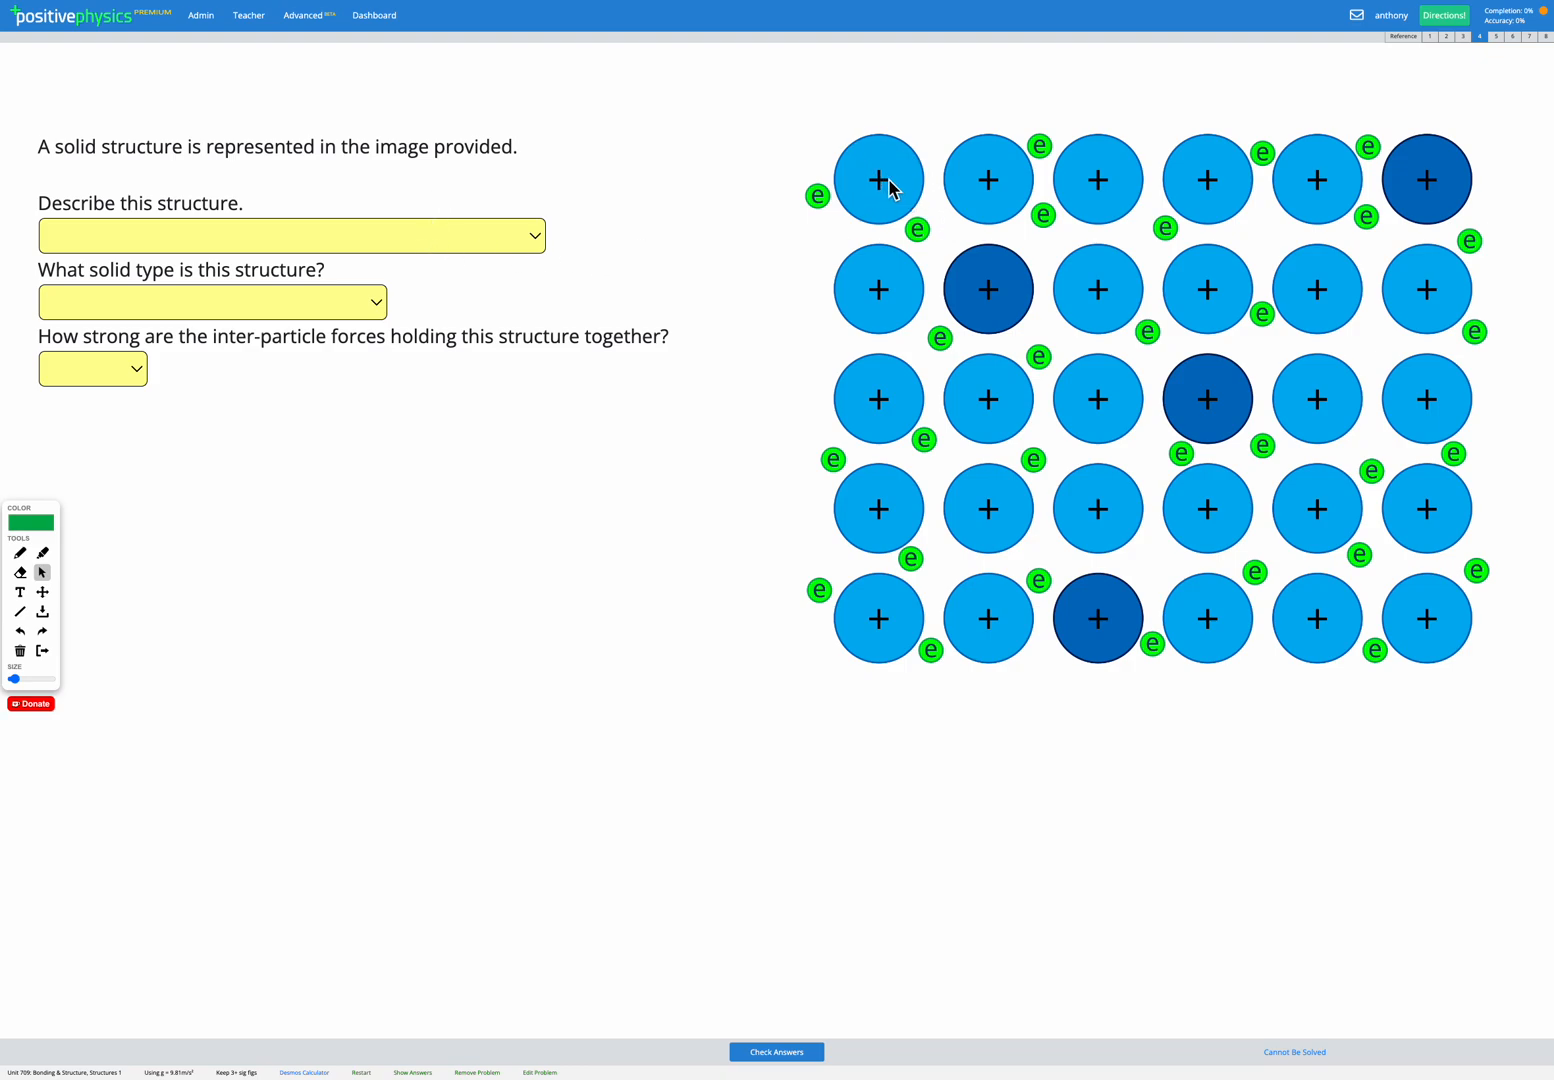
pyautogui.moveTo(1043, 173)
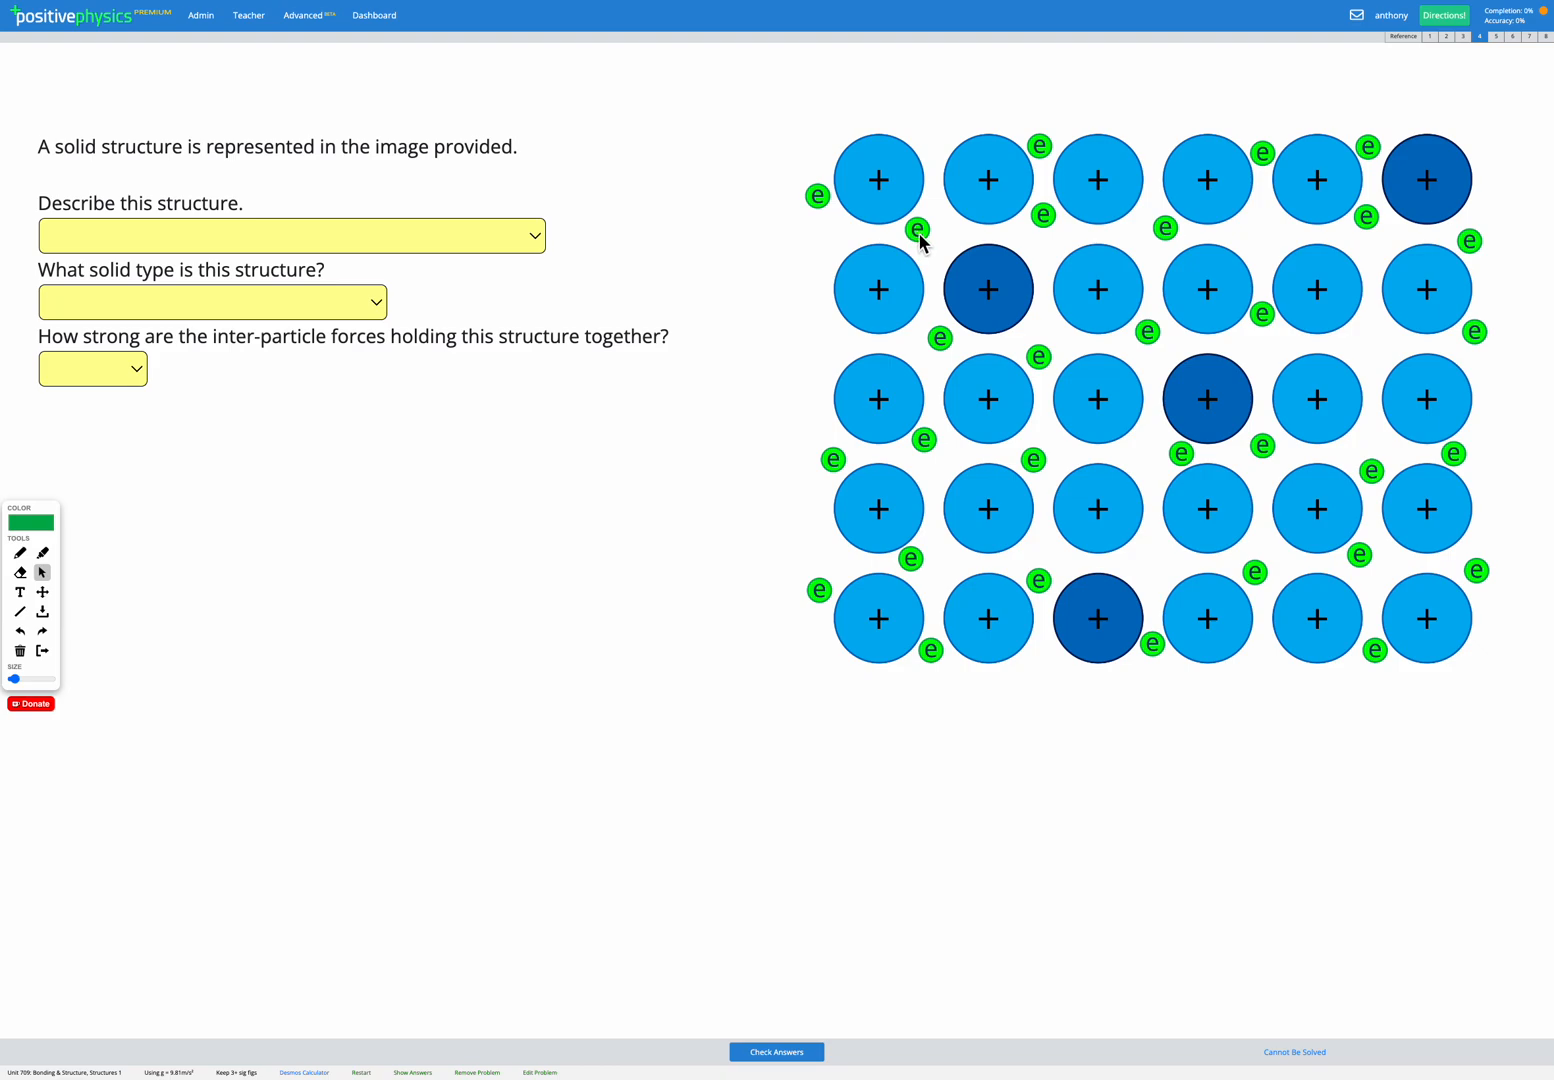
pyautogui.moveTo(996, 428)
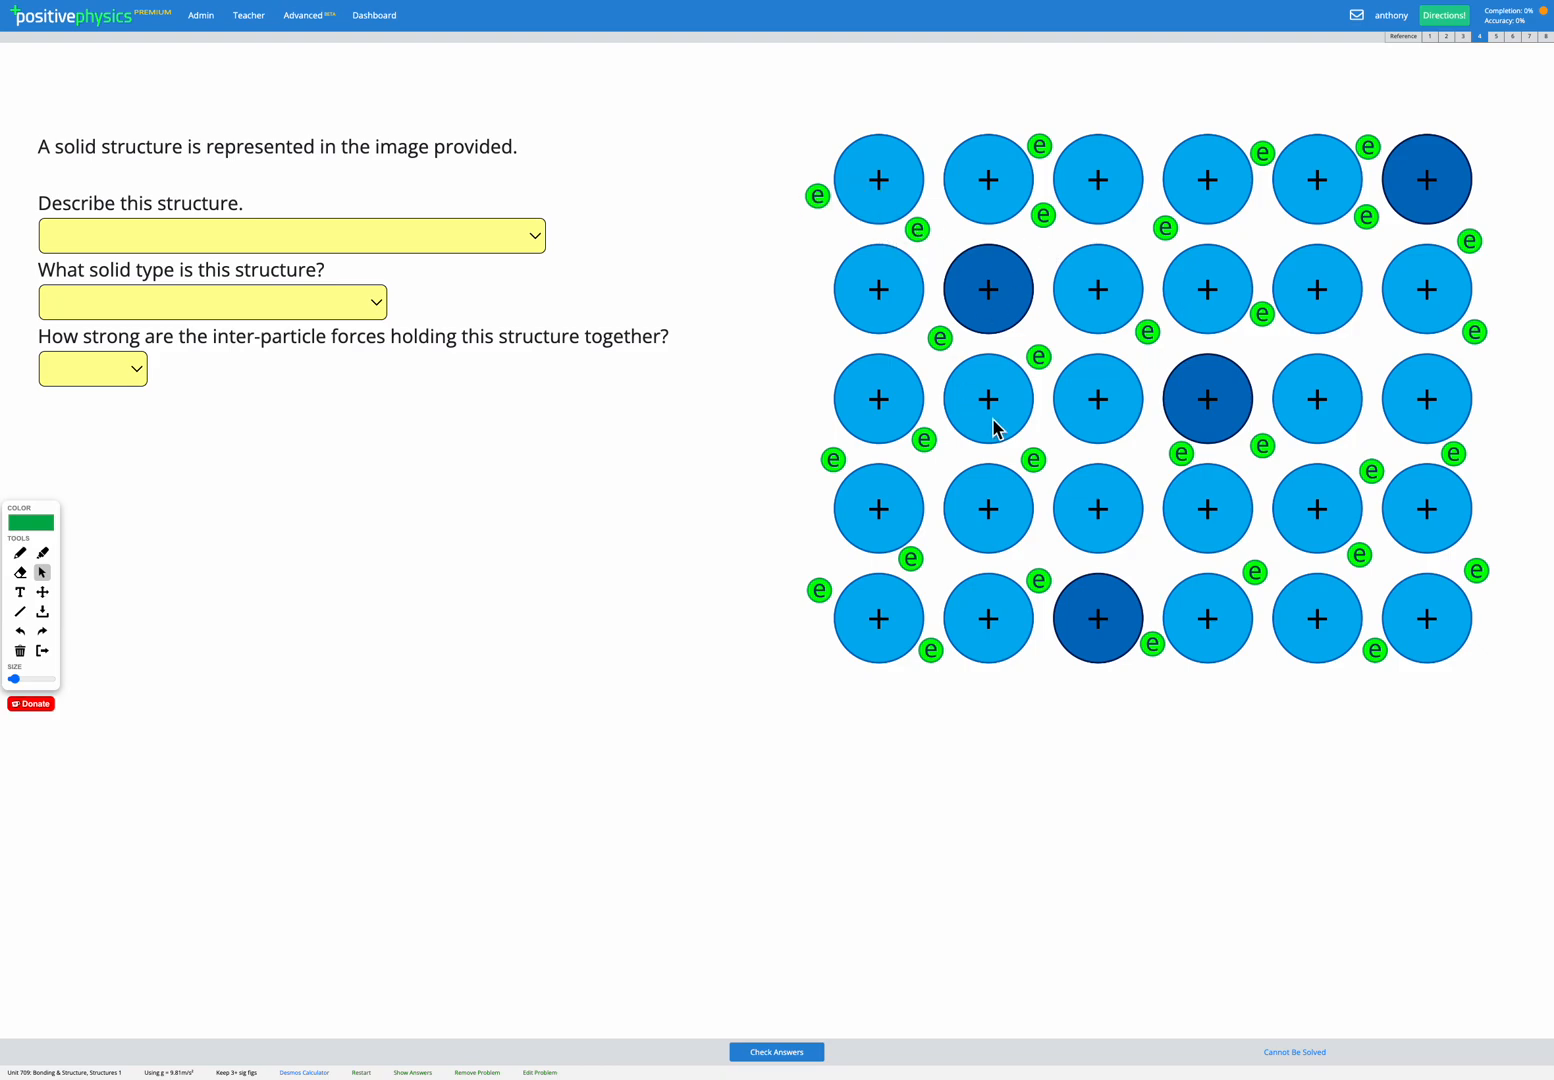
pyautogui.moveTo(1085, 186)
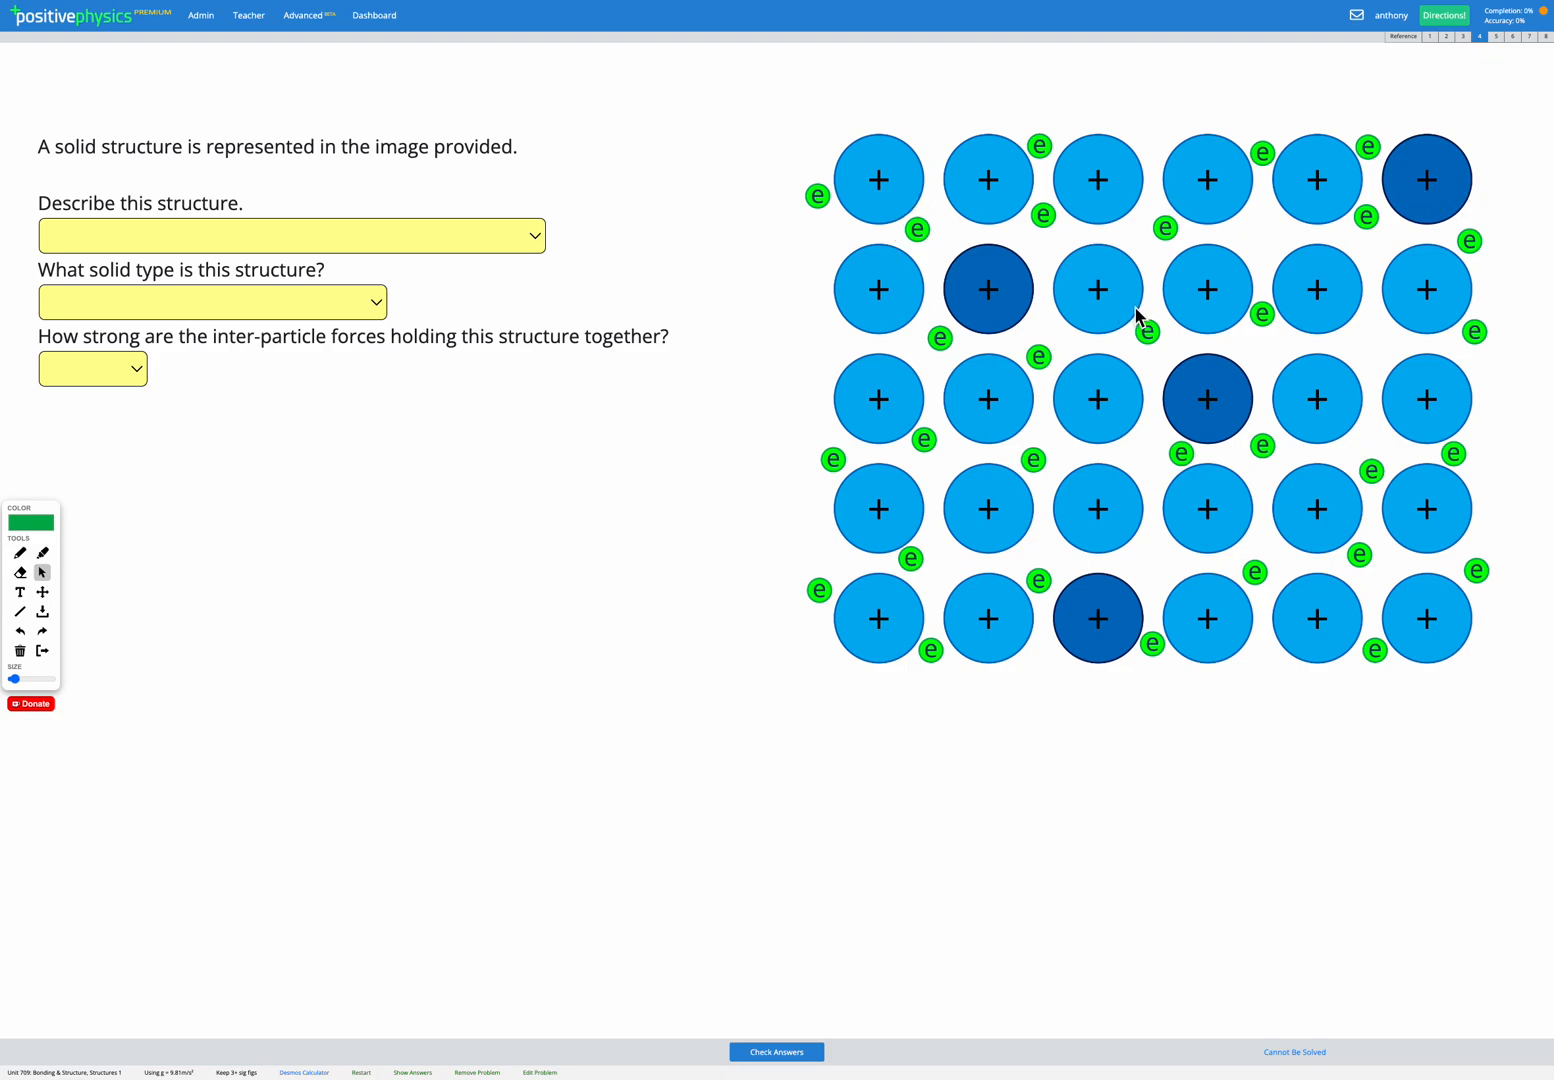
pyautogui.moveTo(1085, 355)
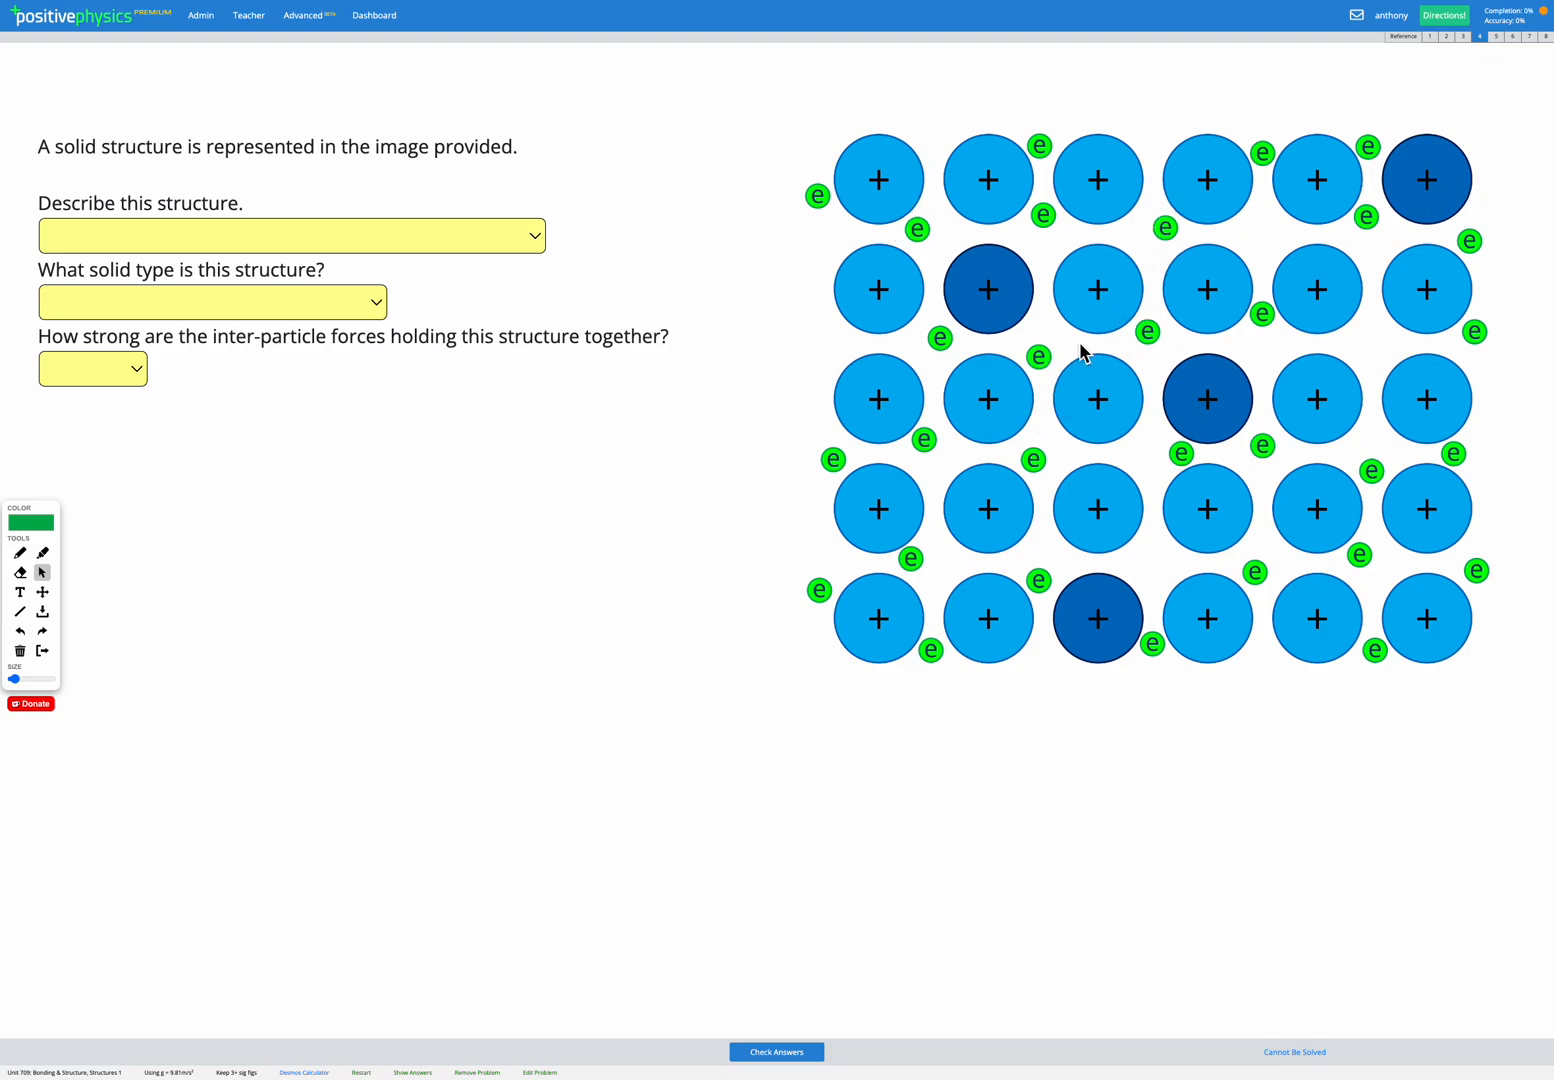
pyautogui.moveTo(1083, 463)
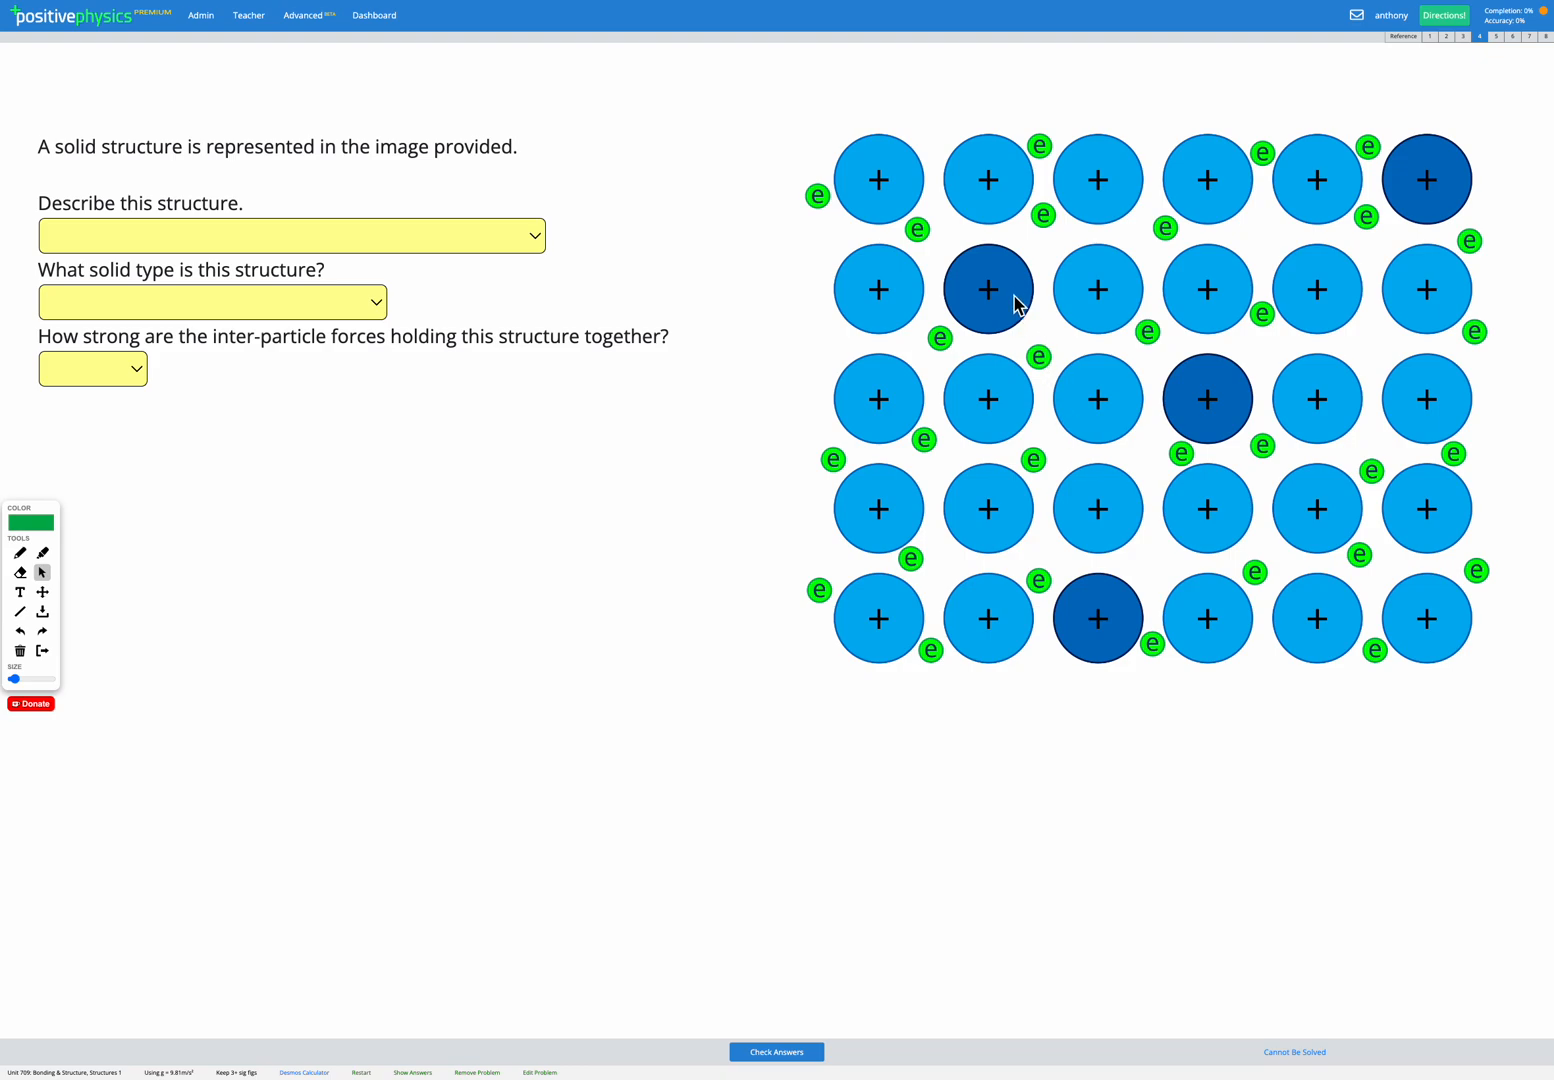
pyautogui.moveTo(1410, 185)
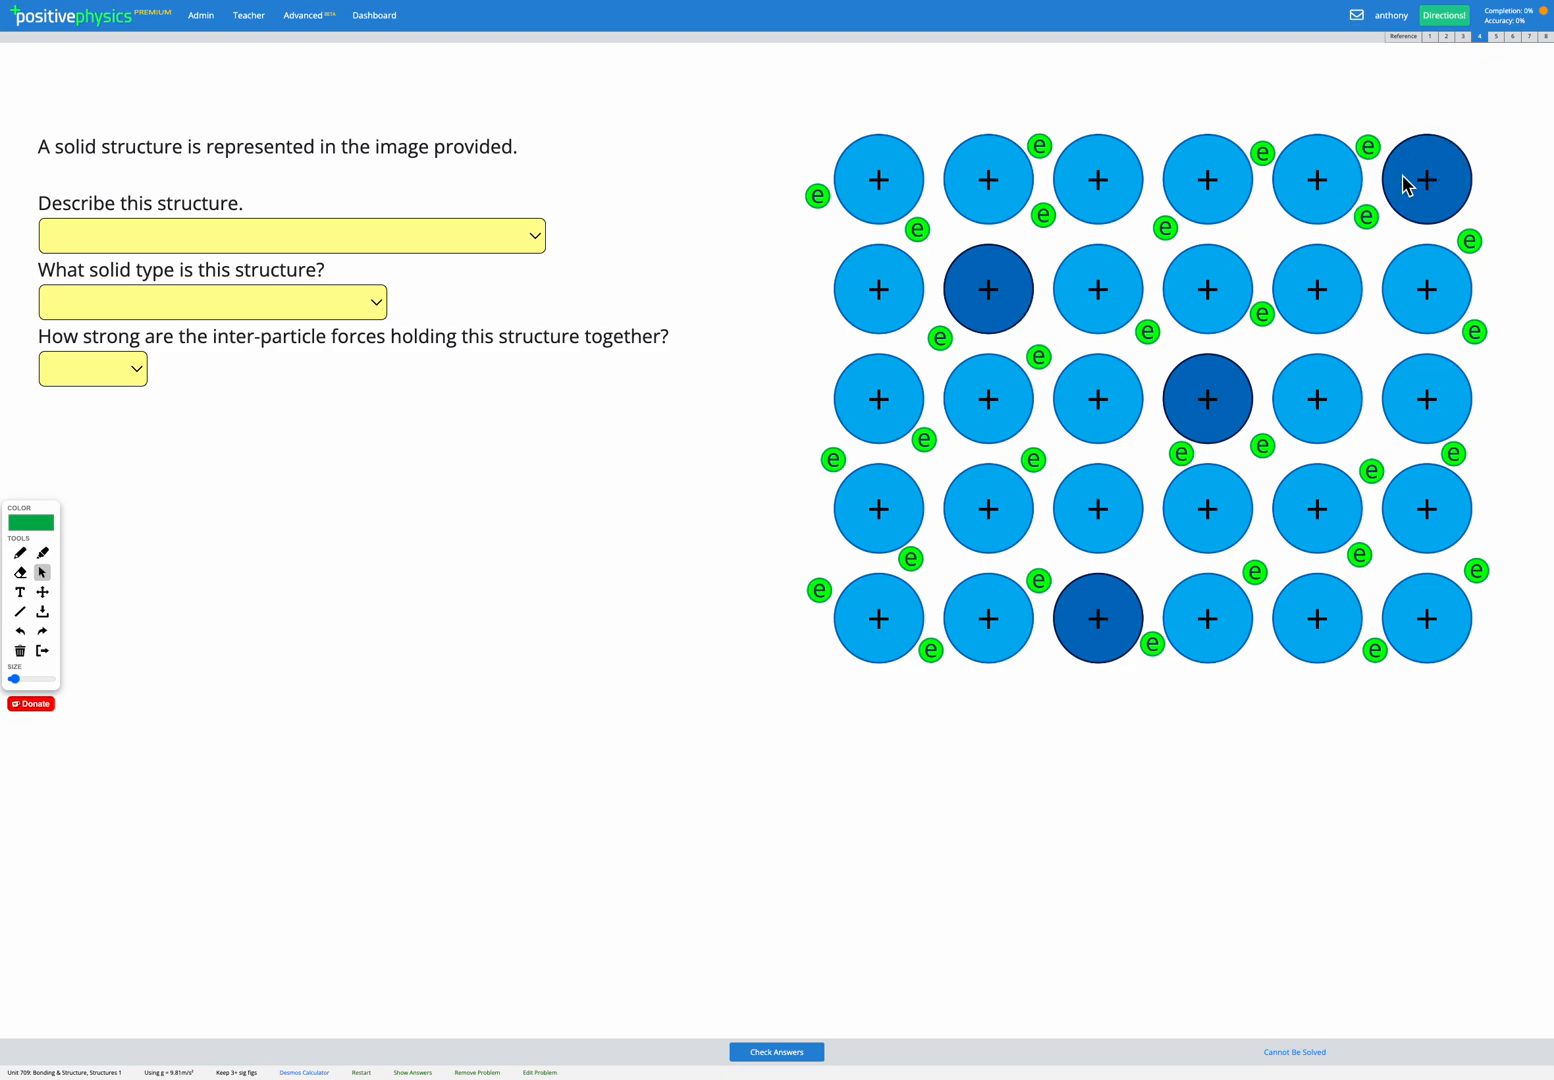
pyautogui.moveTo(1390, 173)
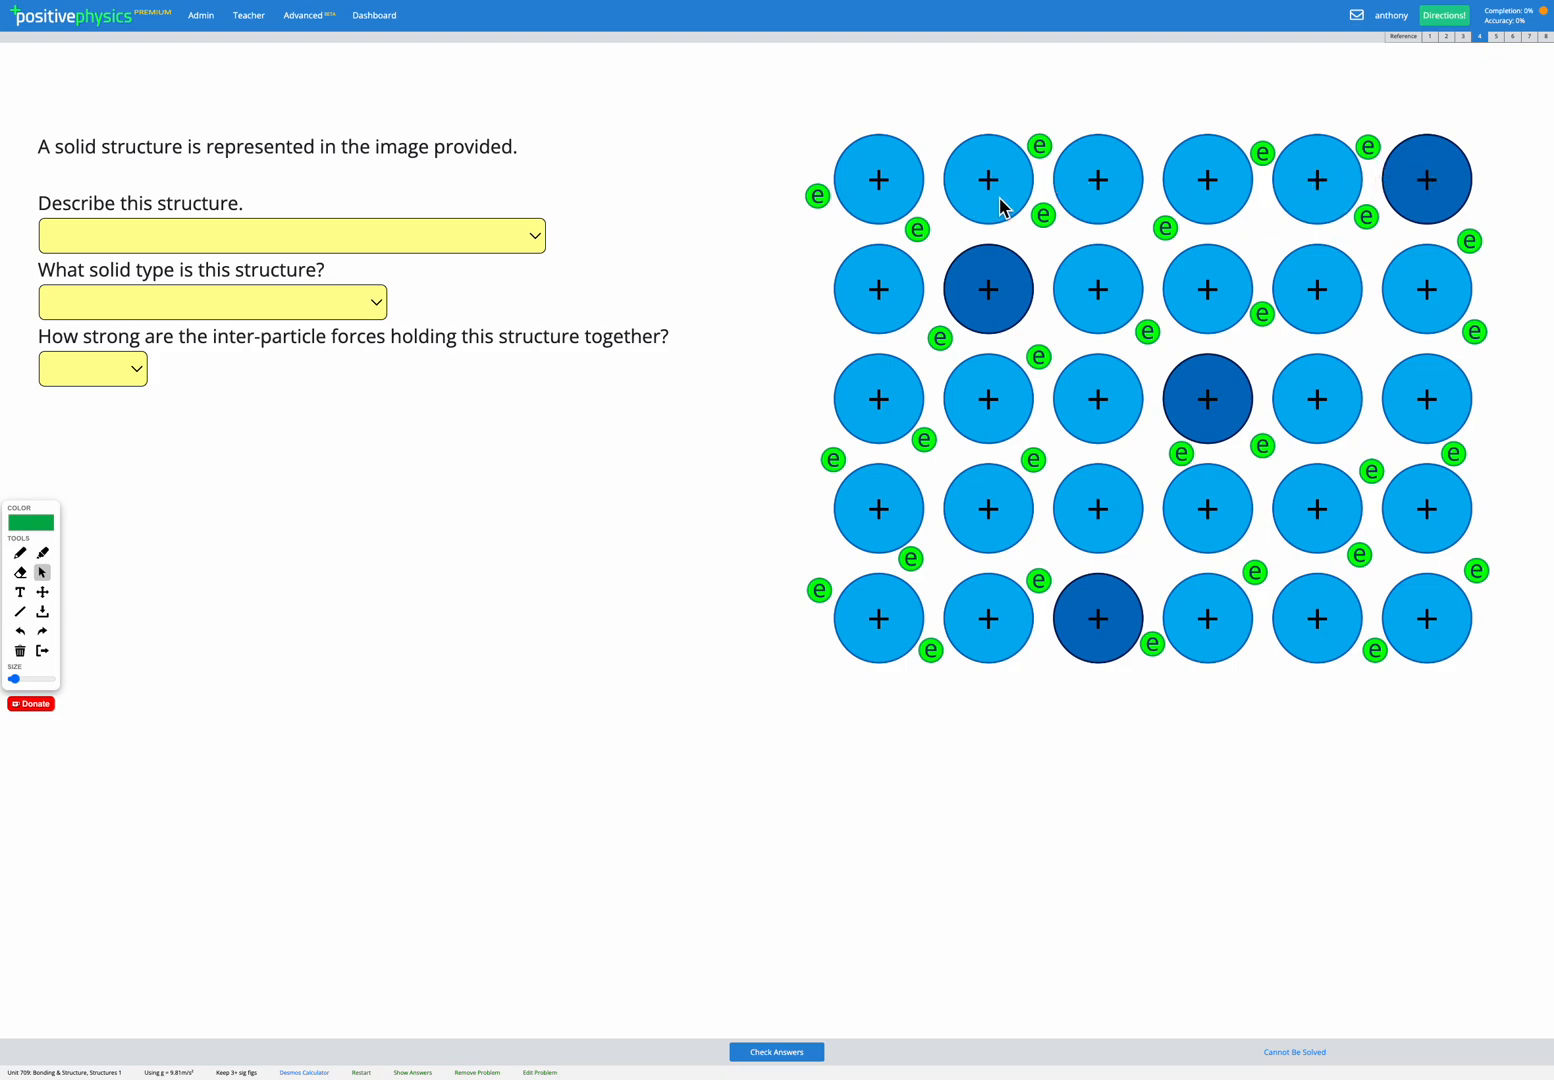
pyautogui.moveTo(1005, 280)
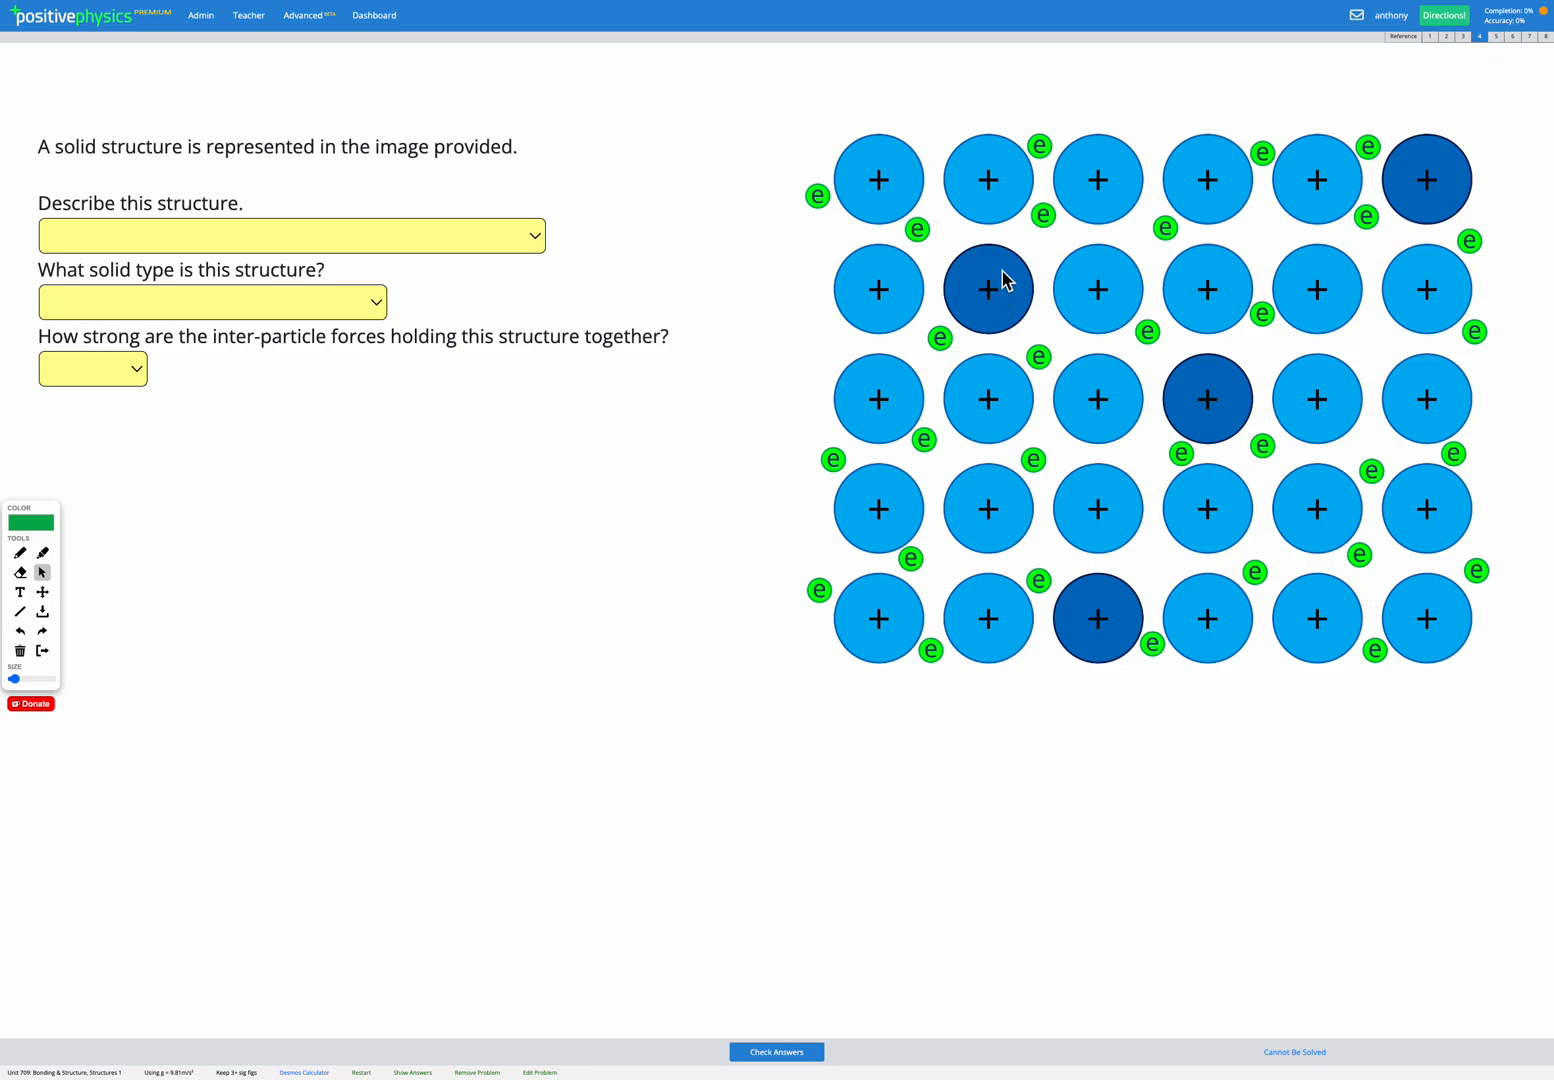
pyautogui.moveTo(992, 204)
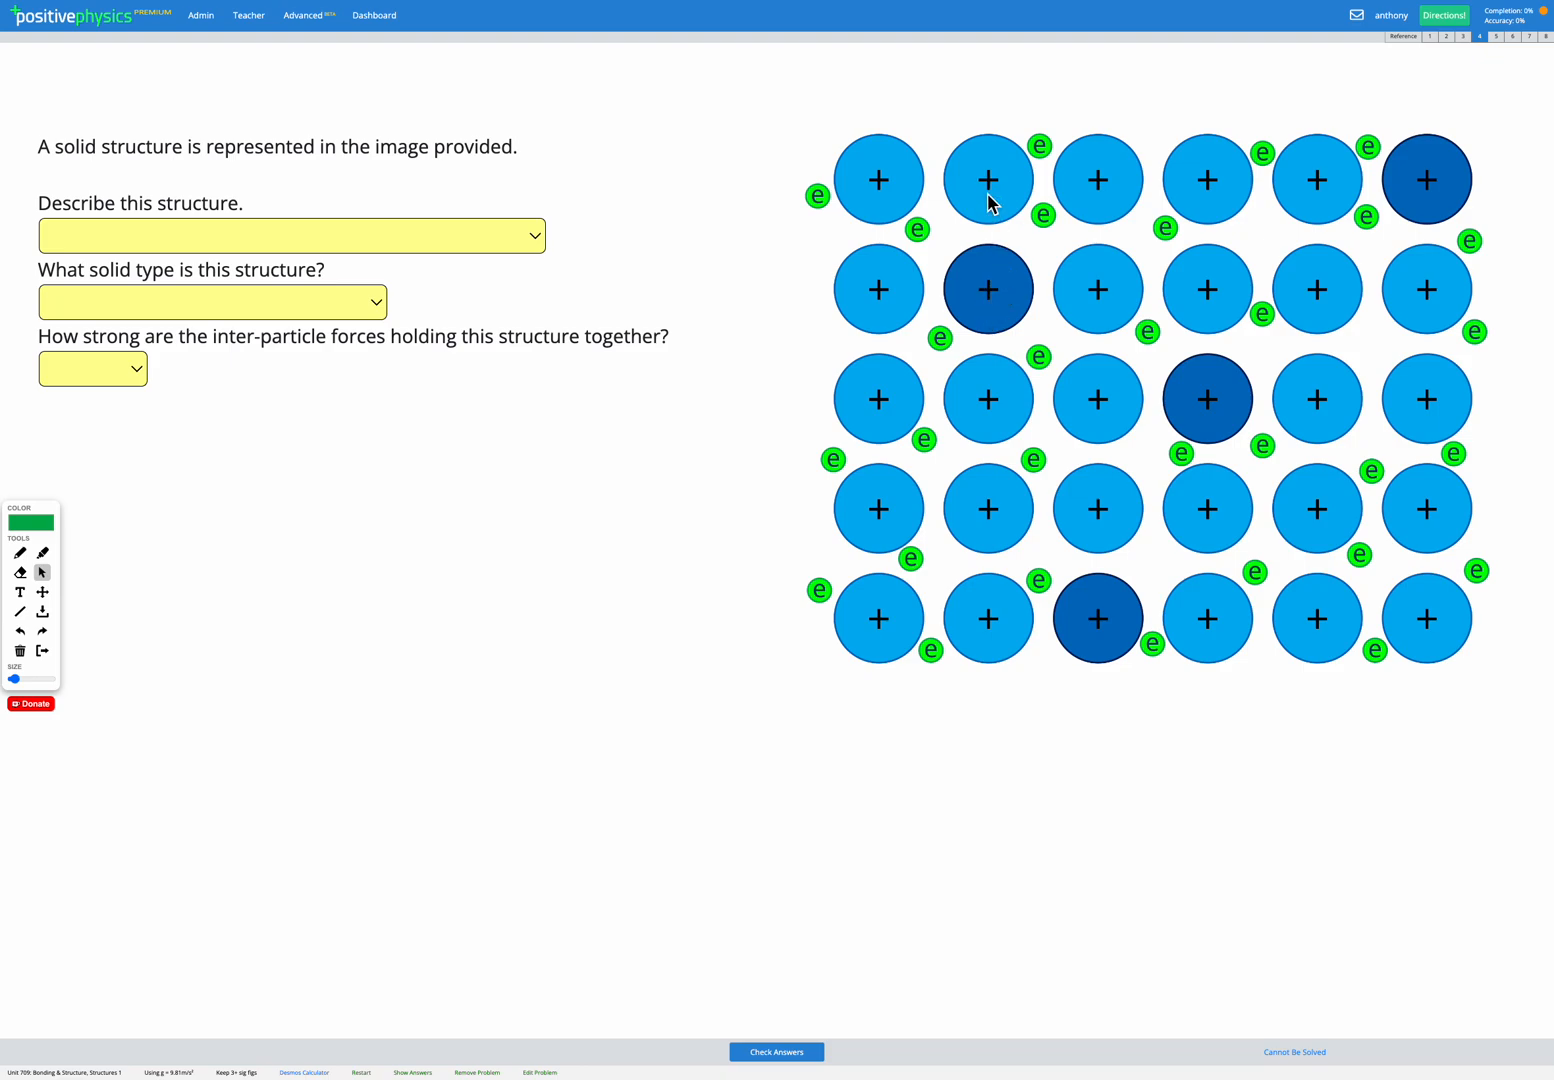
pyautogui.moveTo(1003, 318)
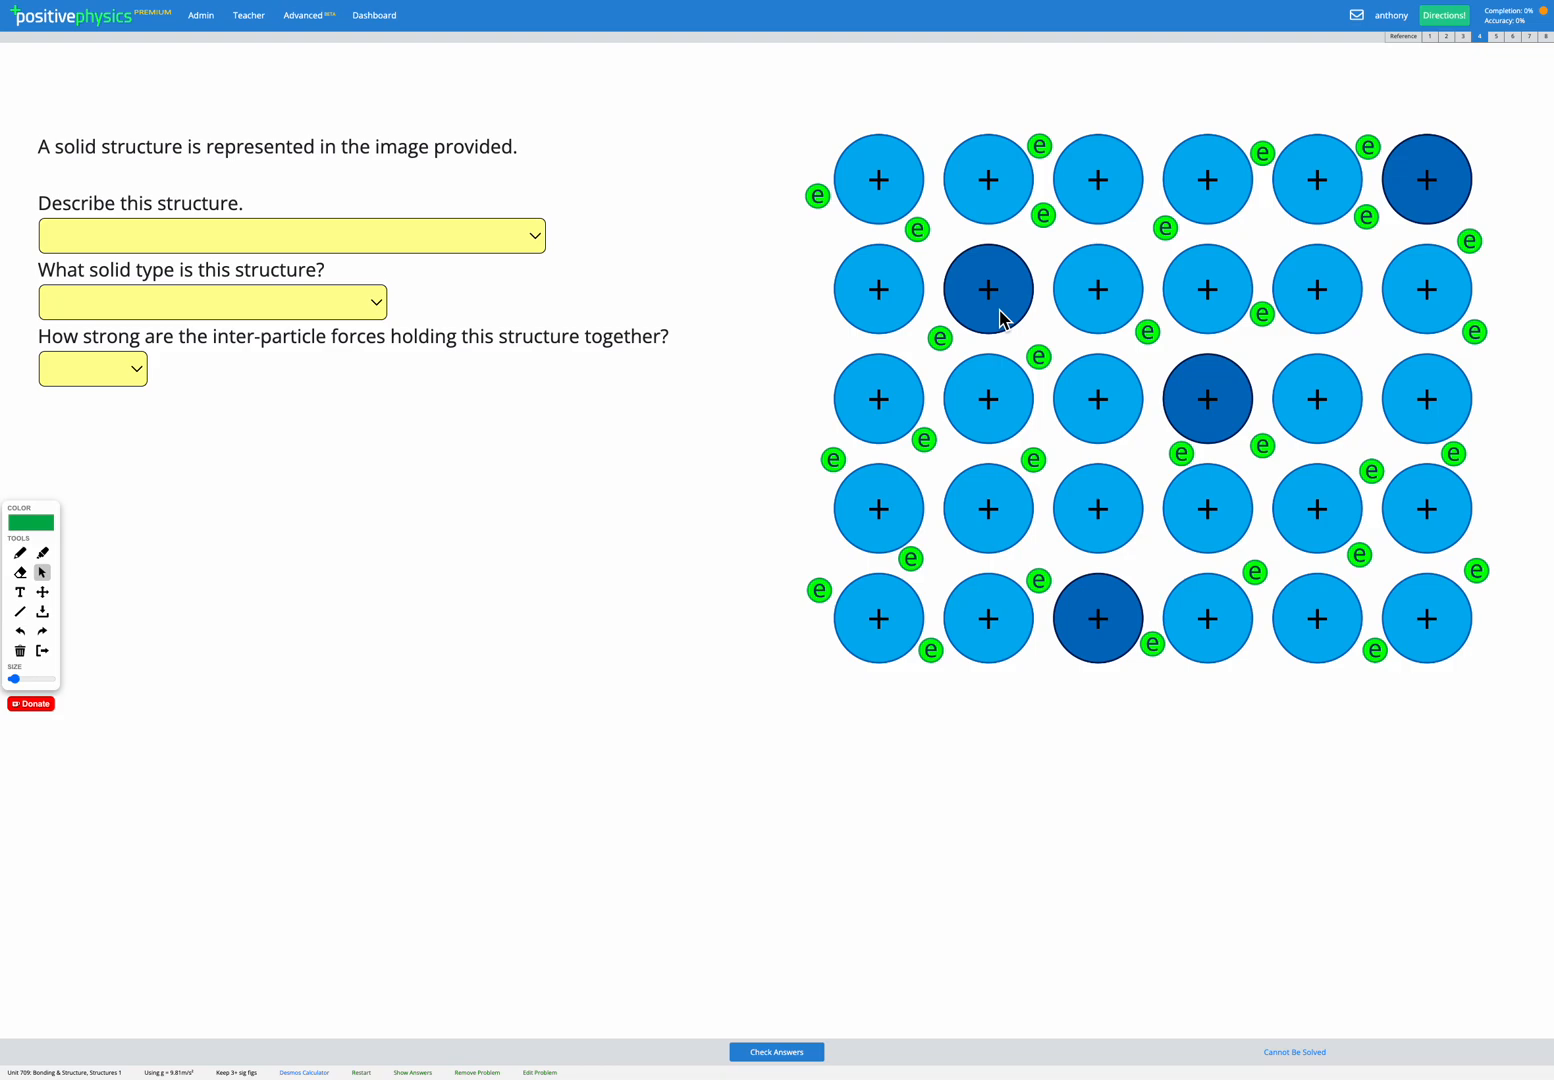
pyautogui.moveTo(913, 172)
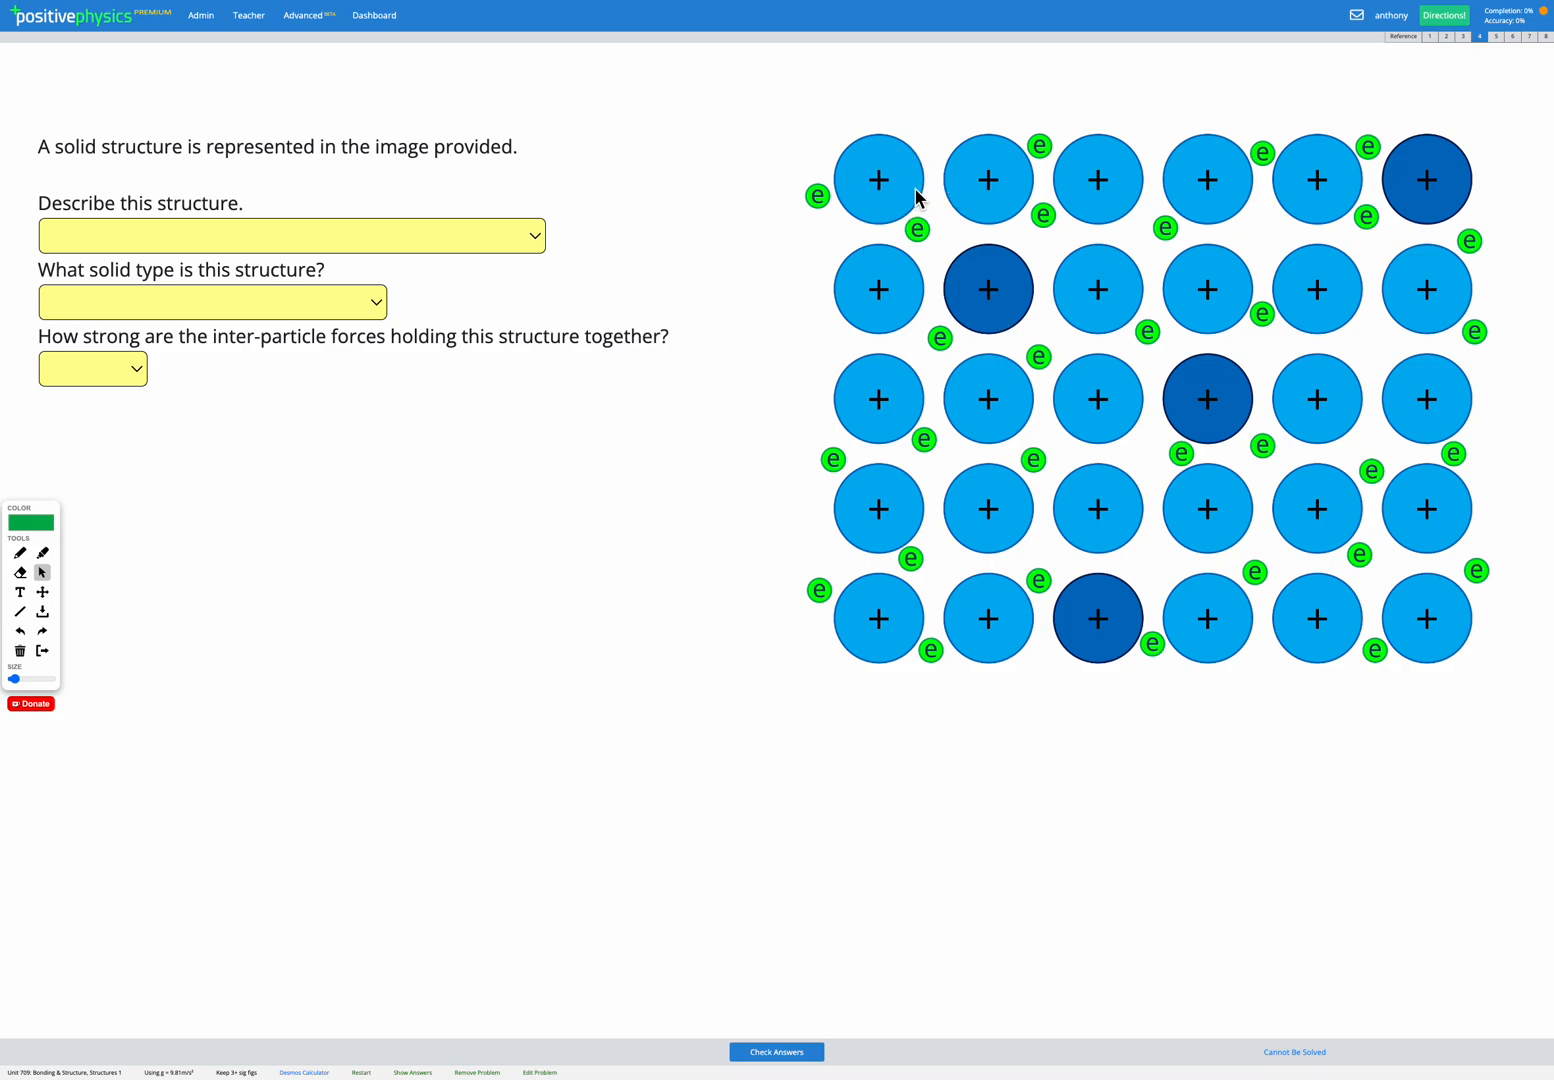
pyautogui.moveTo(1008, 168)
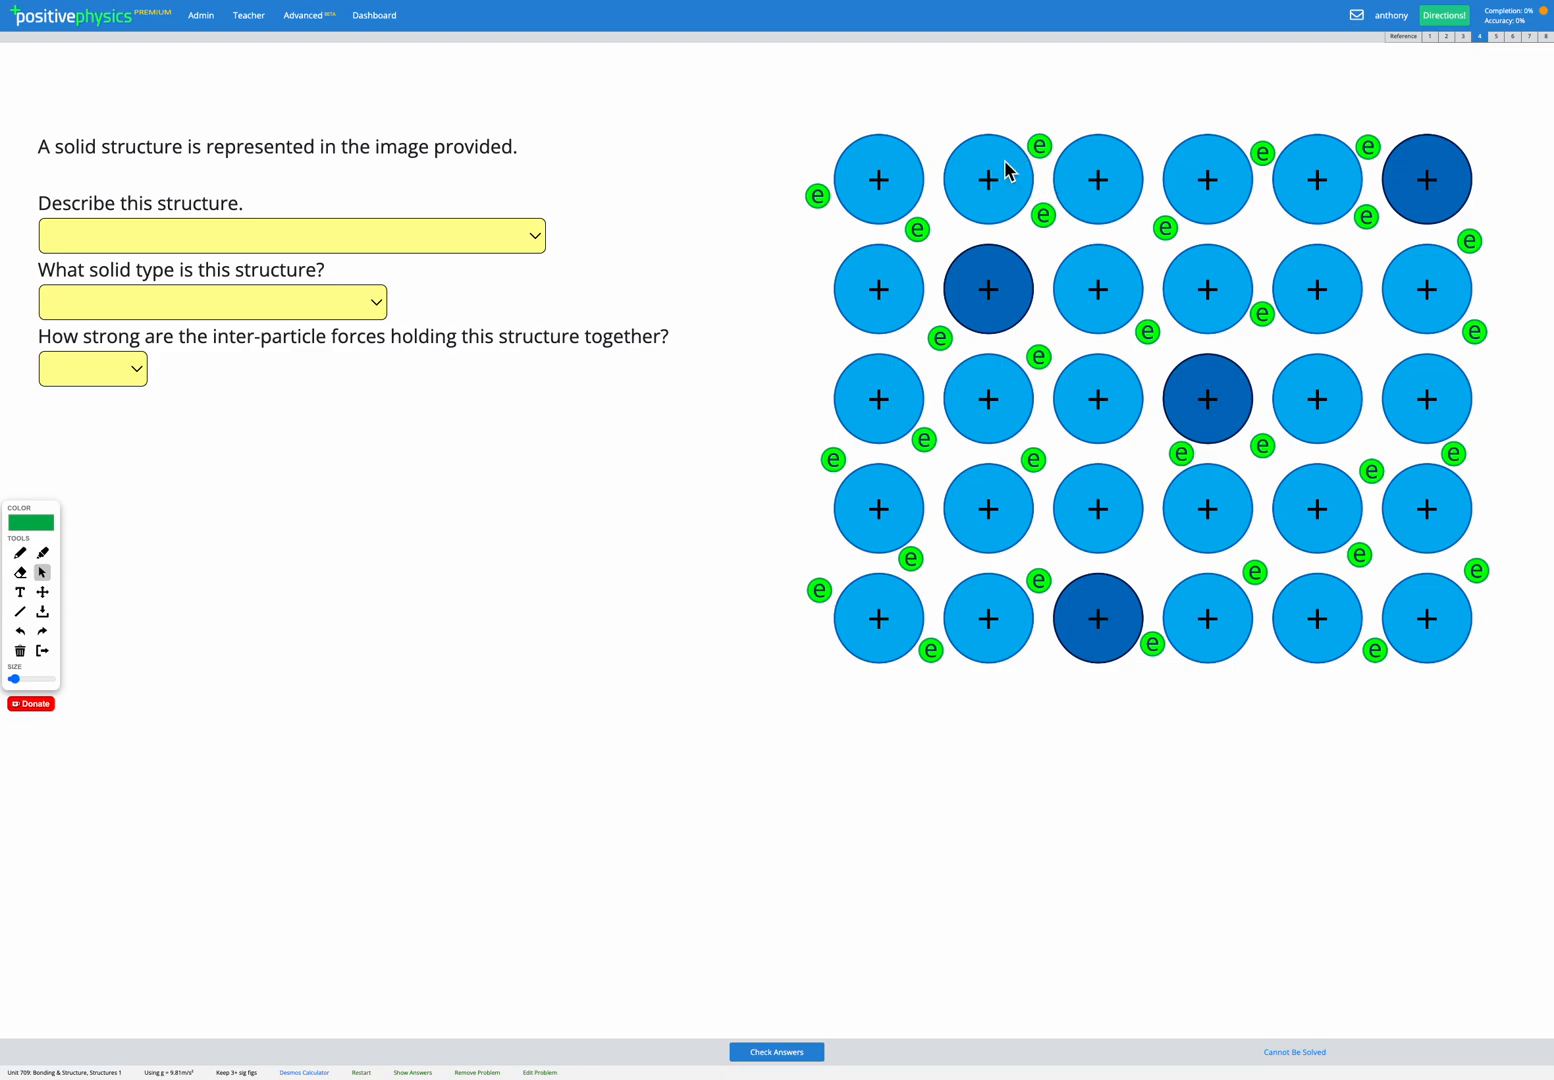
# Answer the structure description as 'Positively charged ions in a sea of electrons.'
pyautogui.click(291, 235)
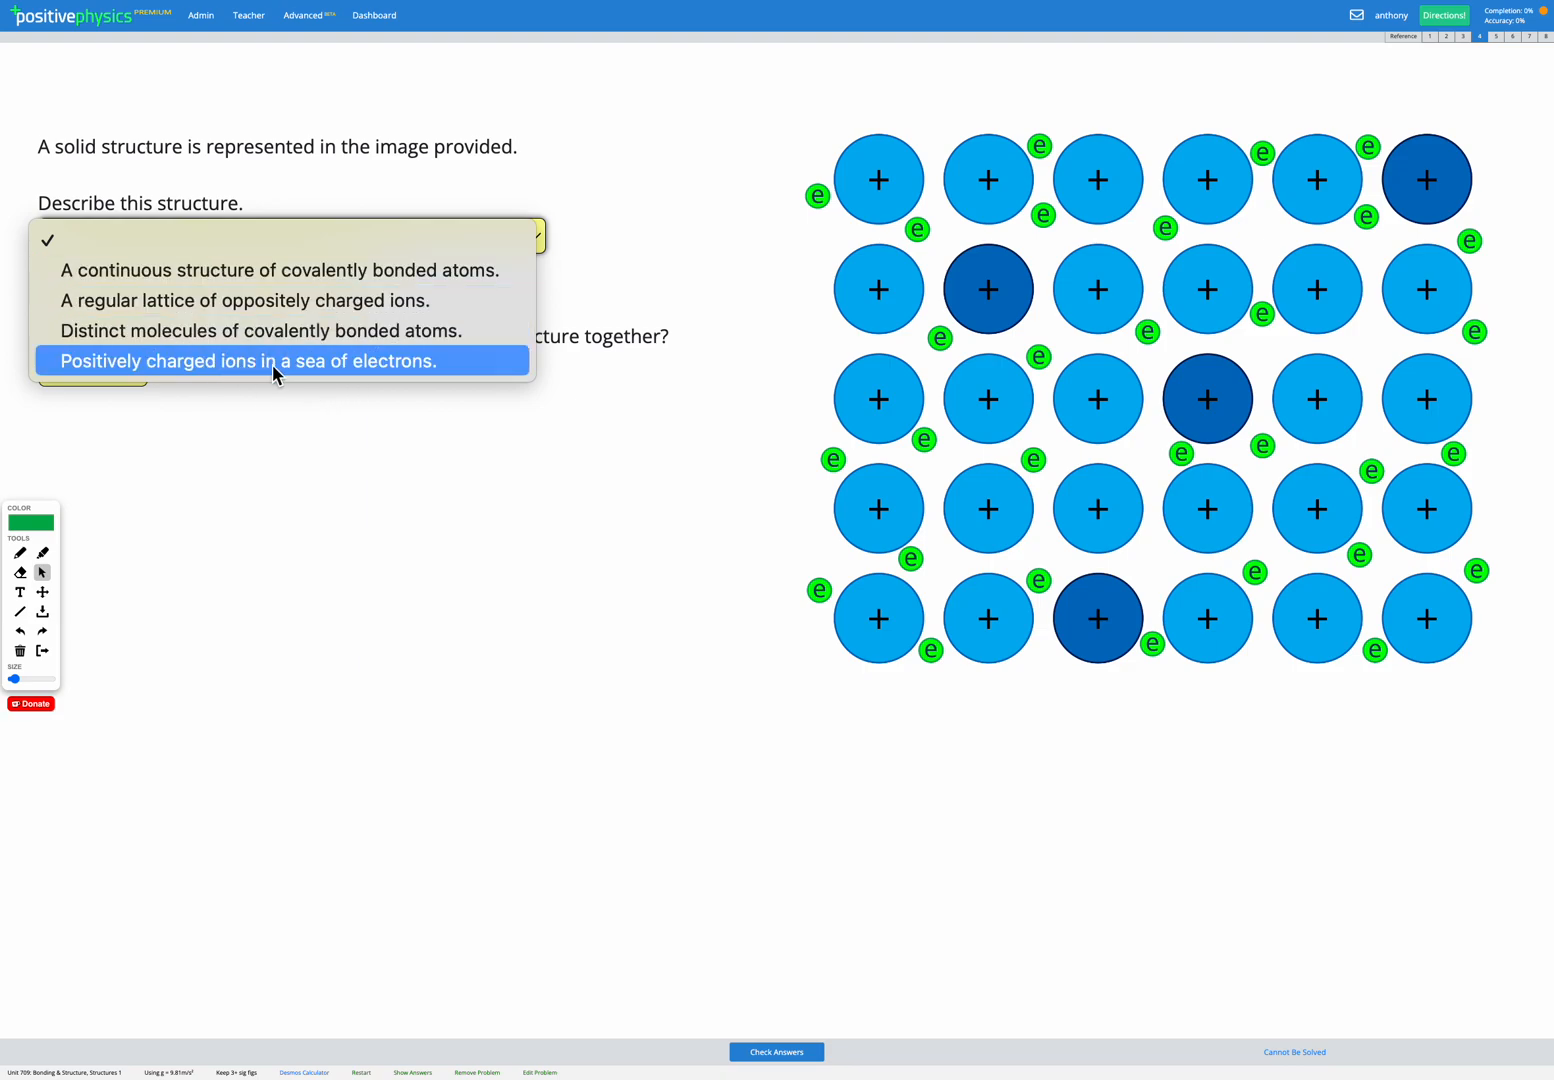
pyautogui.click(247, 361)
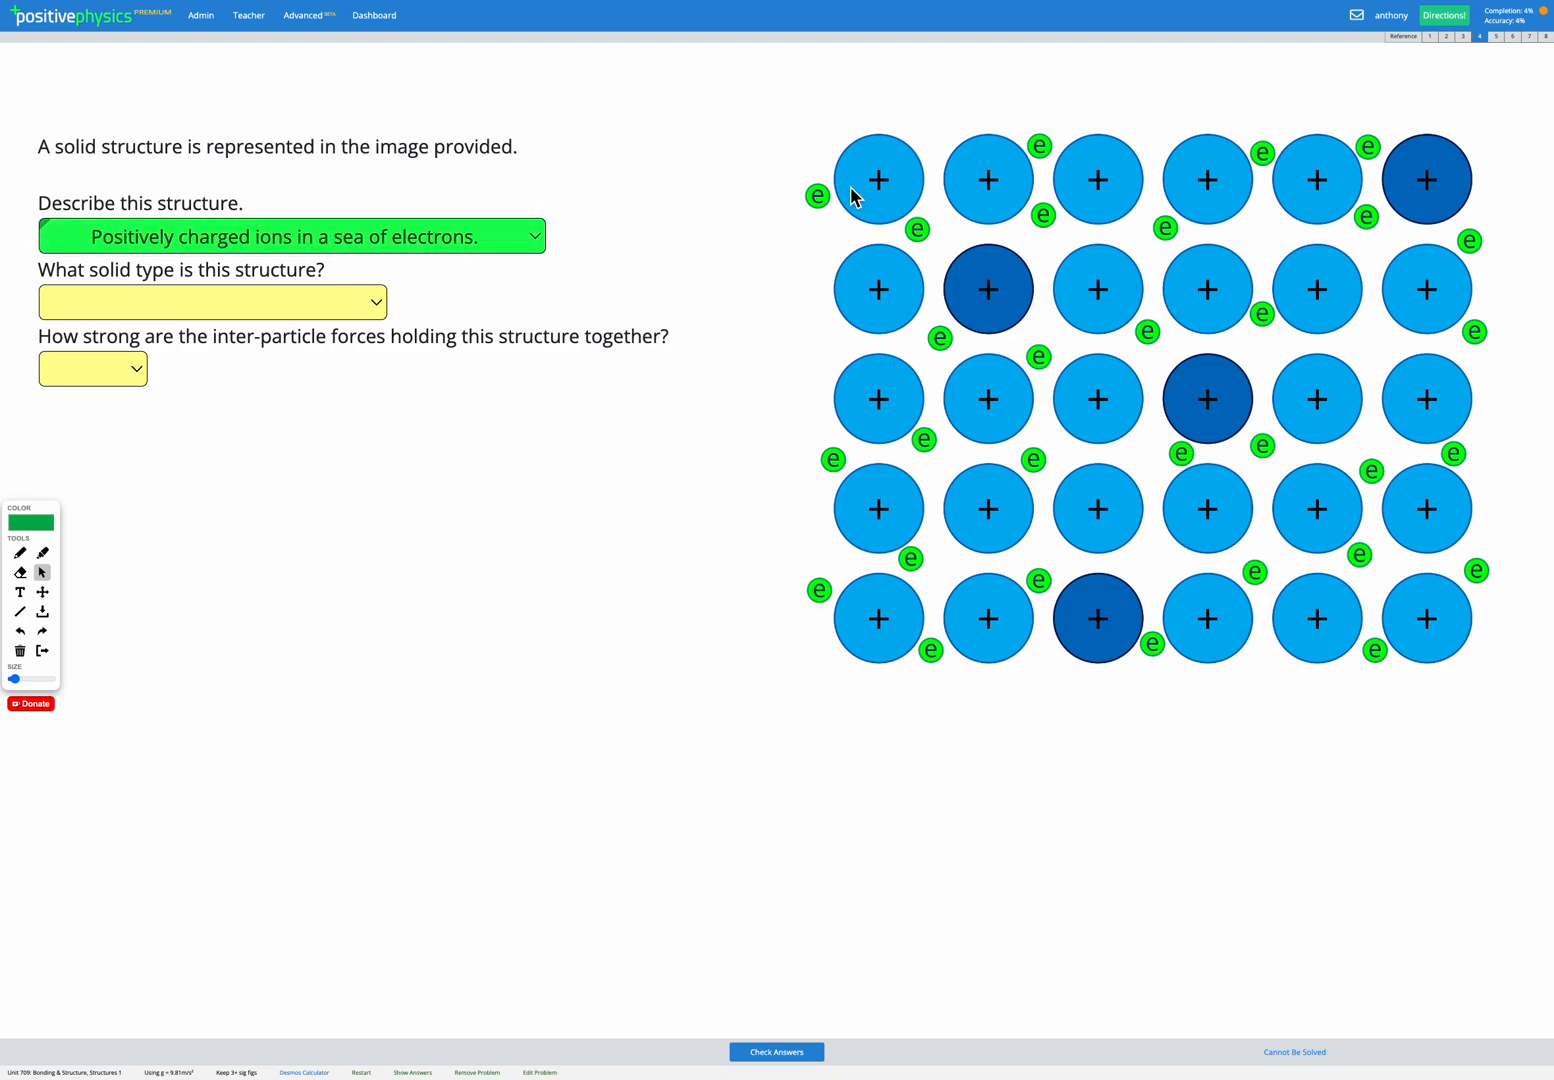
pyautogui.moveTo(256, 316)
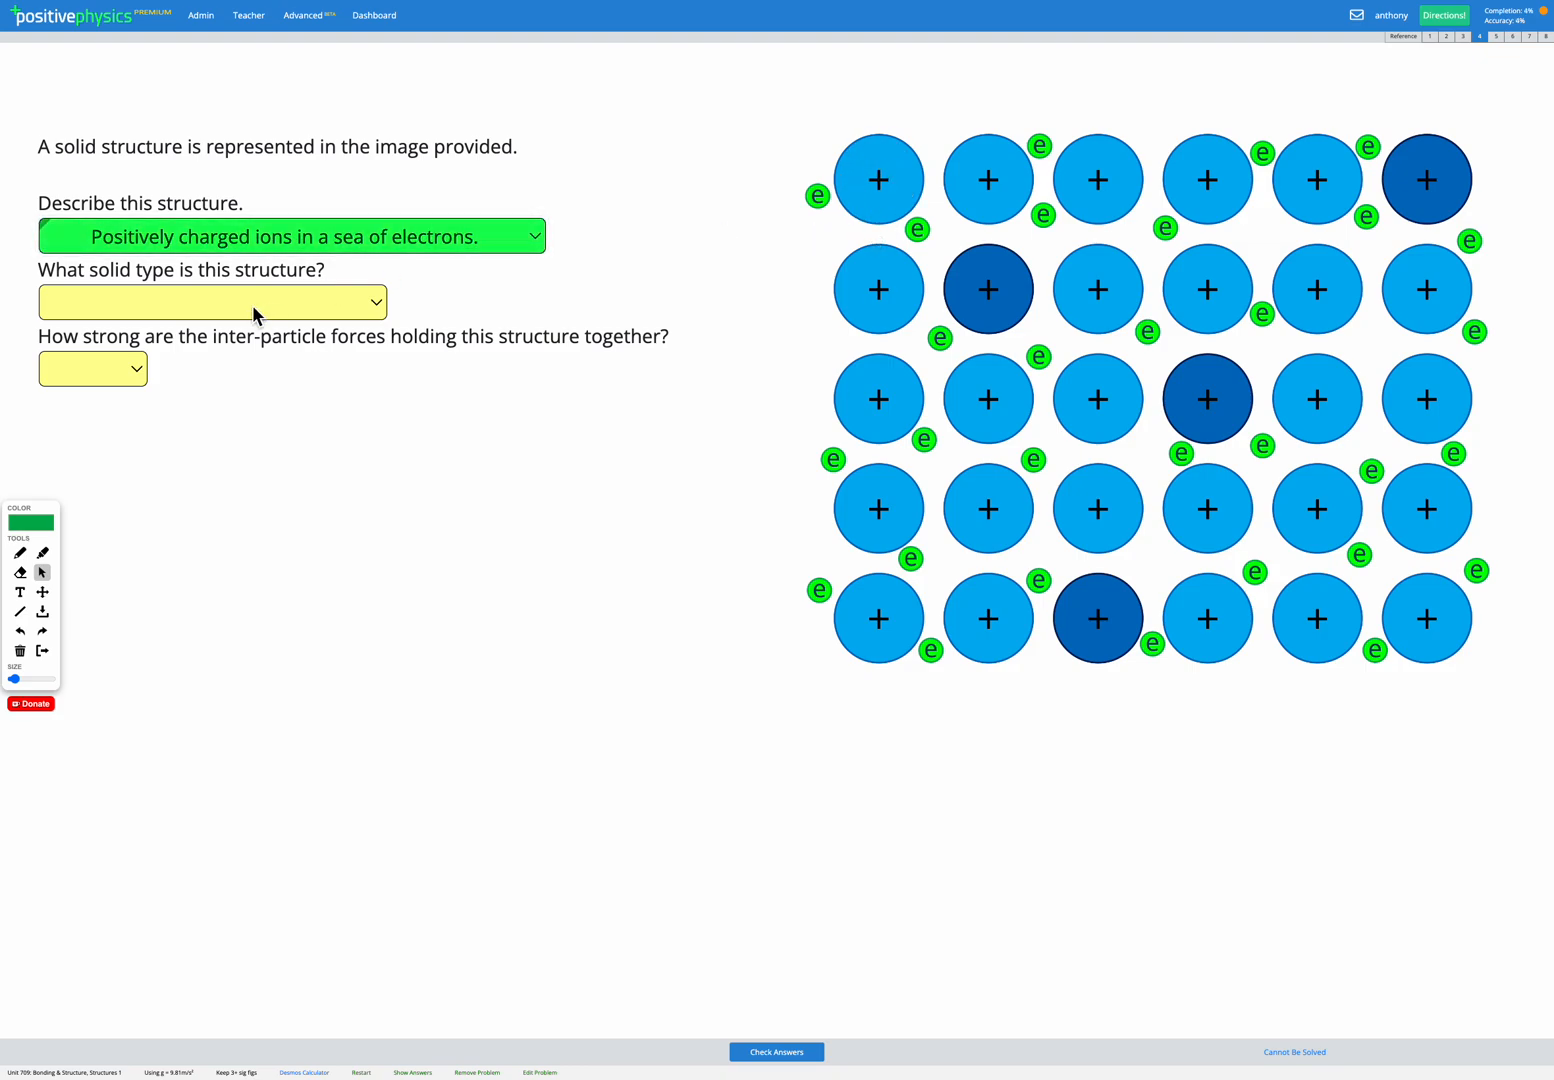
# Open the 'What solid type is this structure?' dropdown to show its options
pyautogui.click(213, 302)
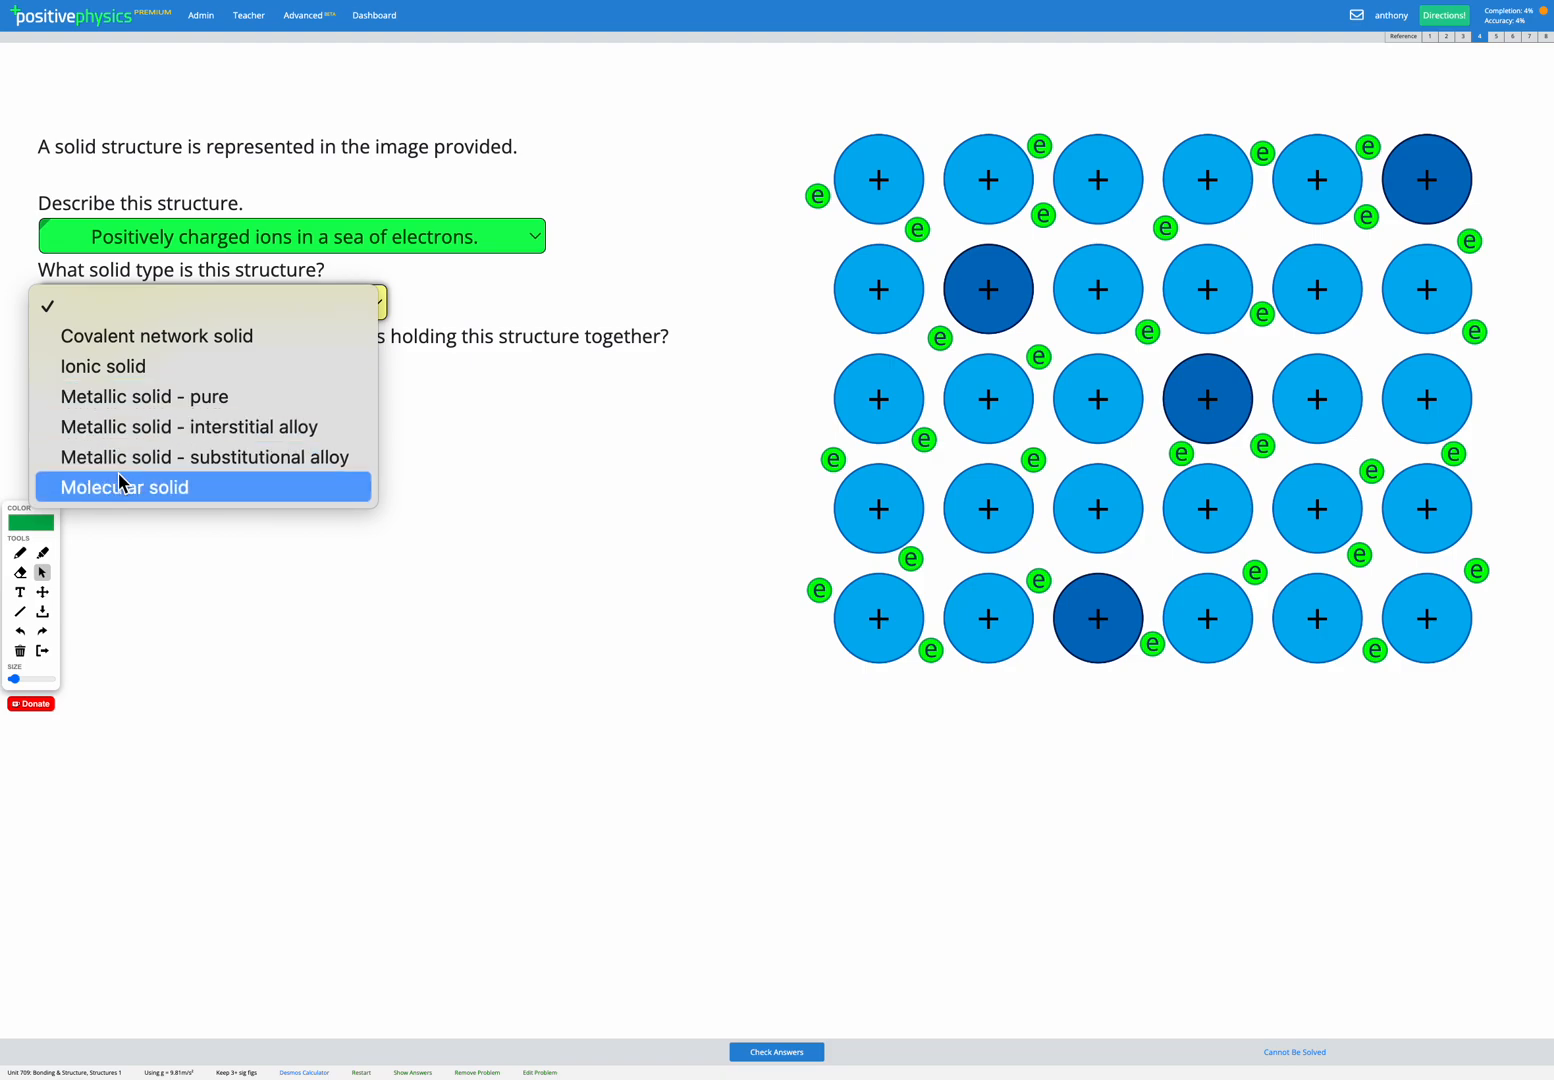
pyautogui.moveTo(143, 396)
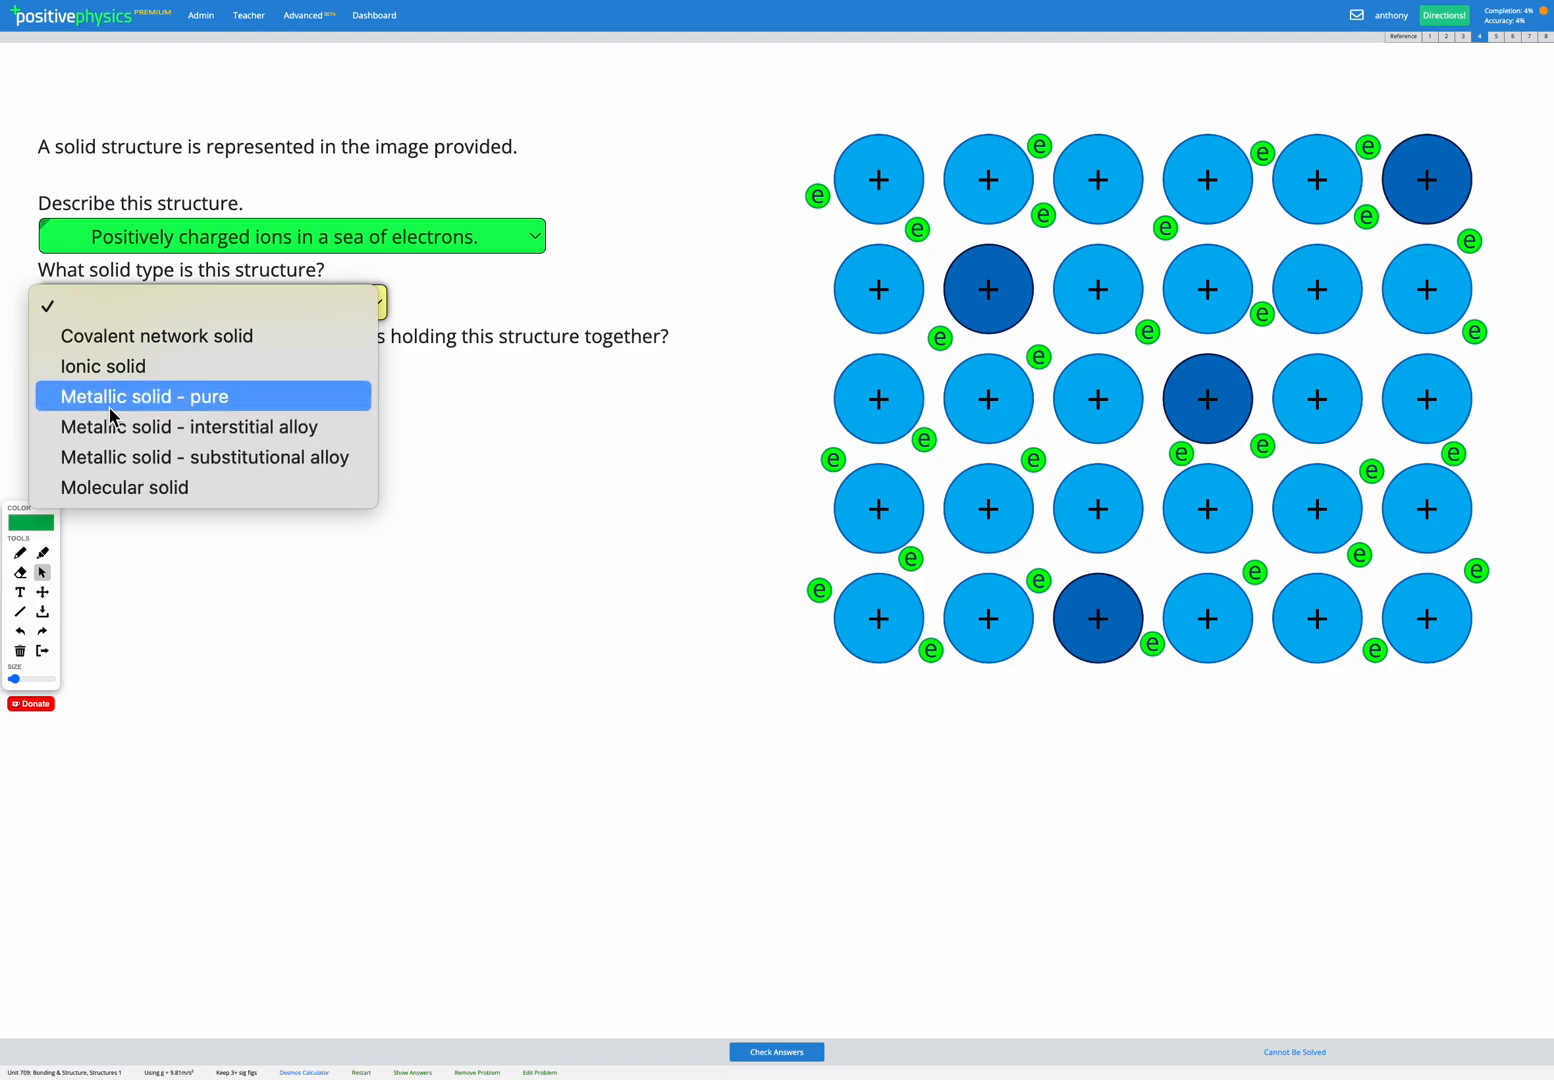
pyautogui.moveTo(265, 413)
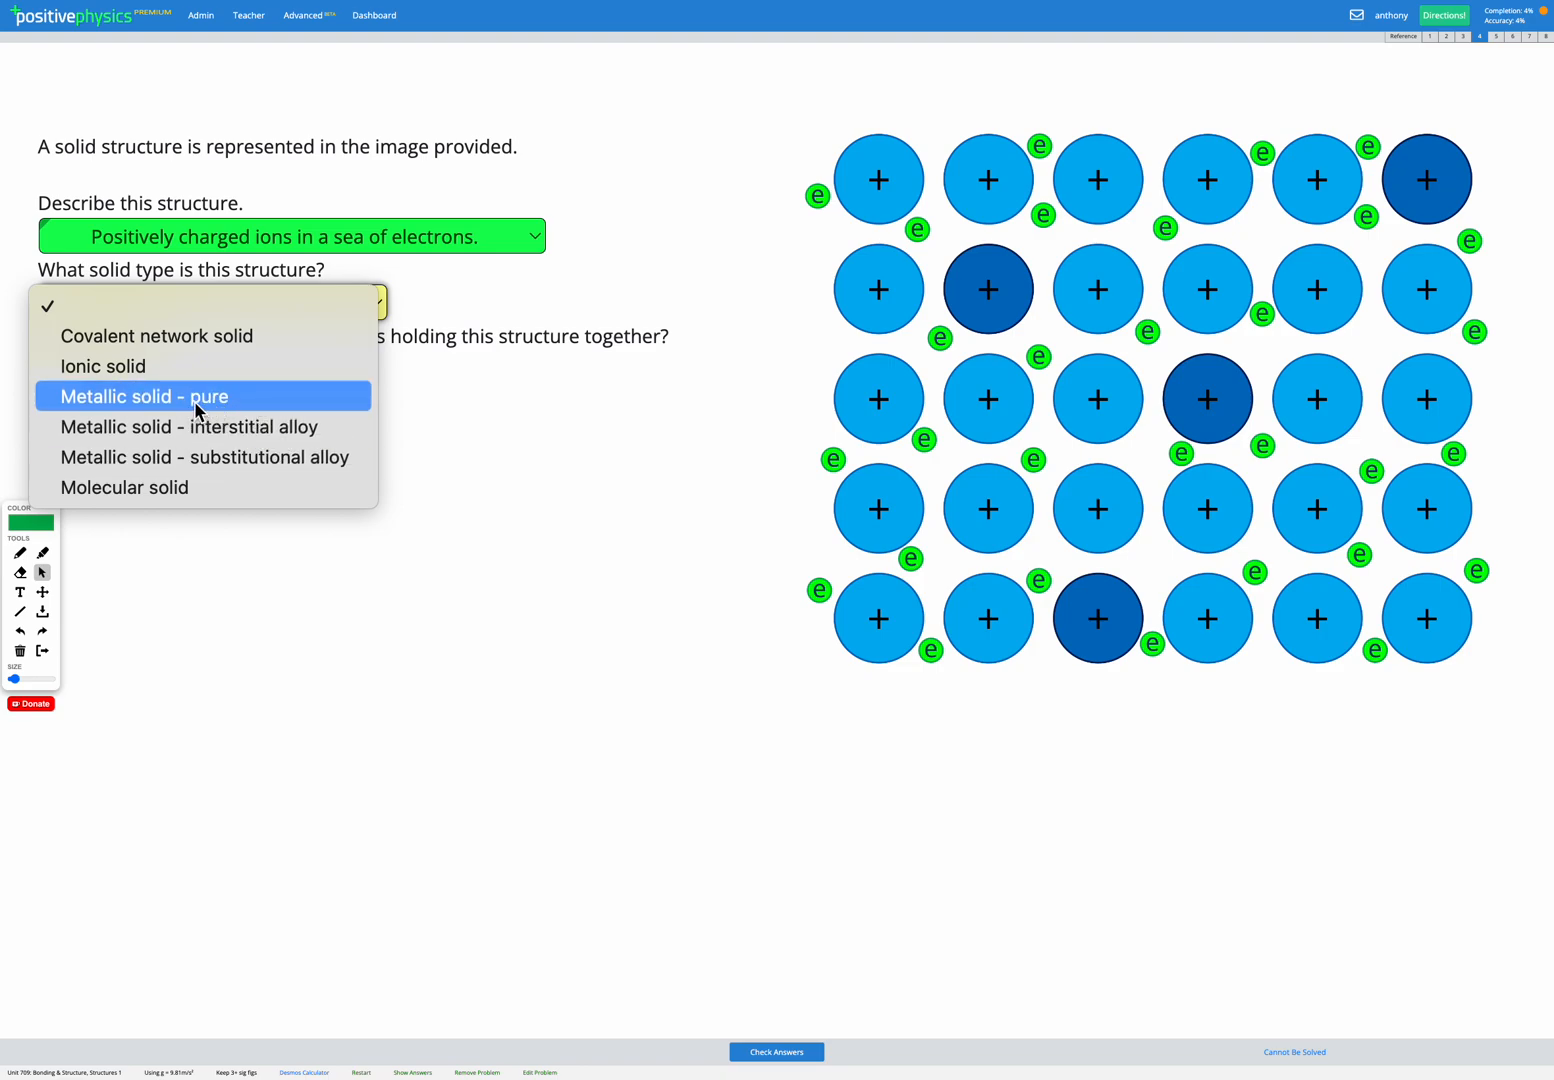
pyautogui.moveTo(218, 409)
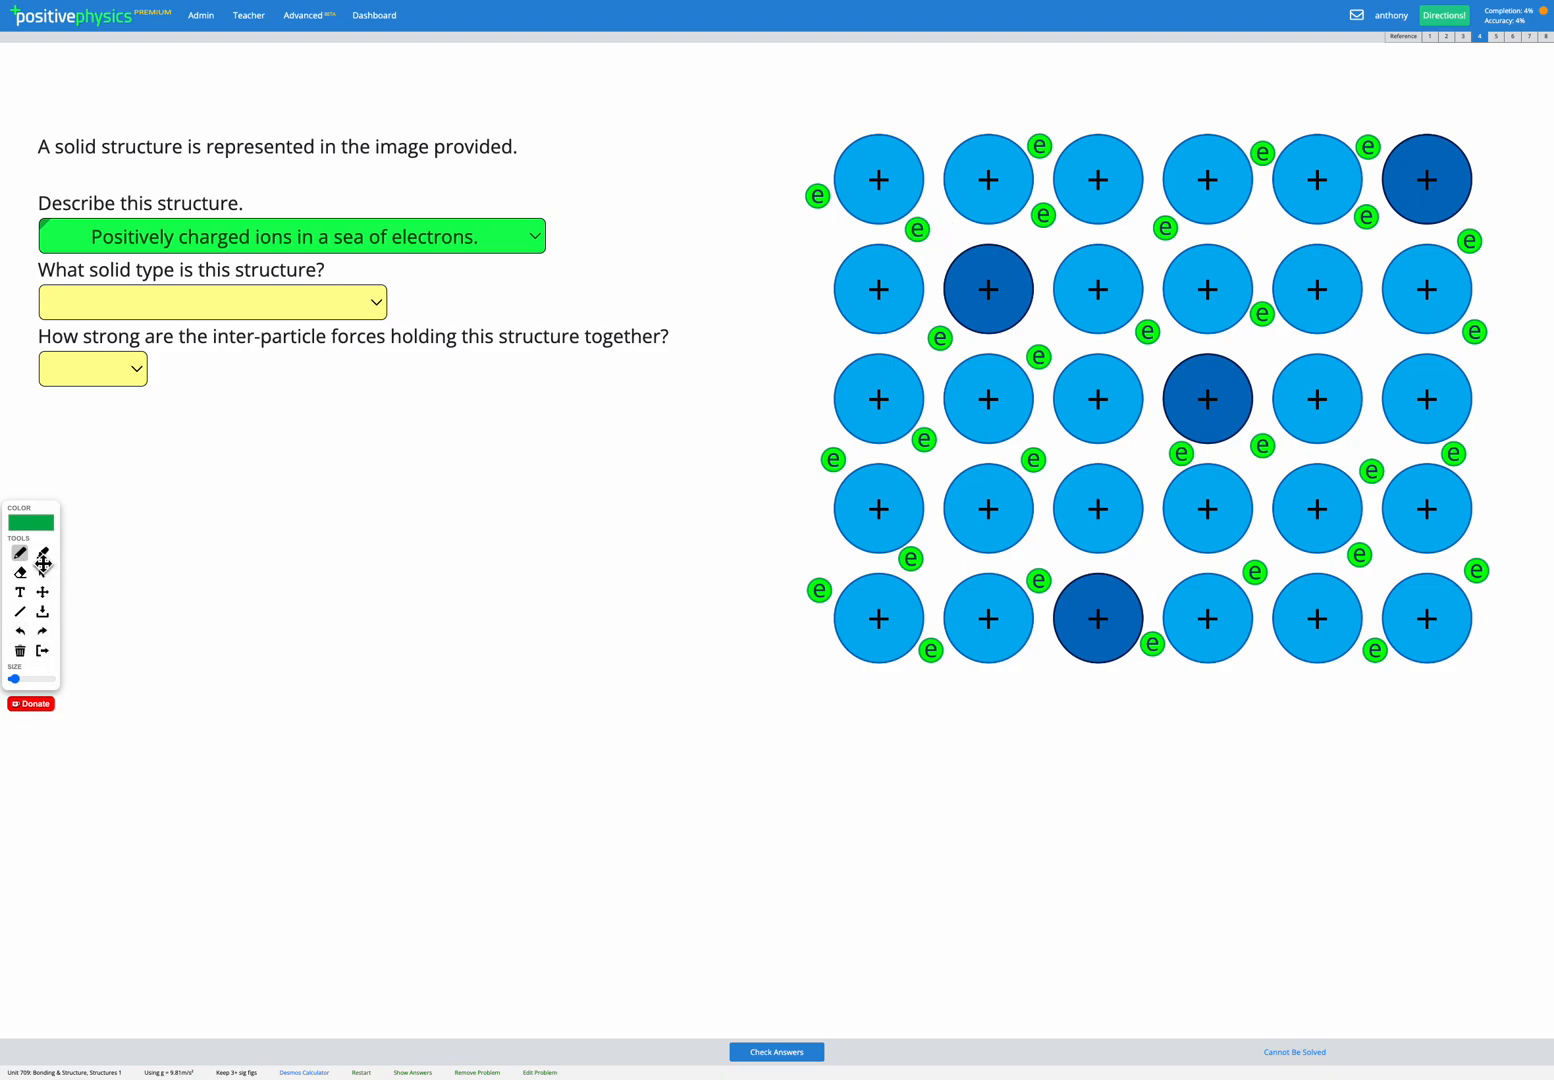
pyautogui.click(212, 301)
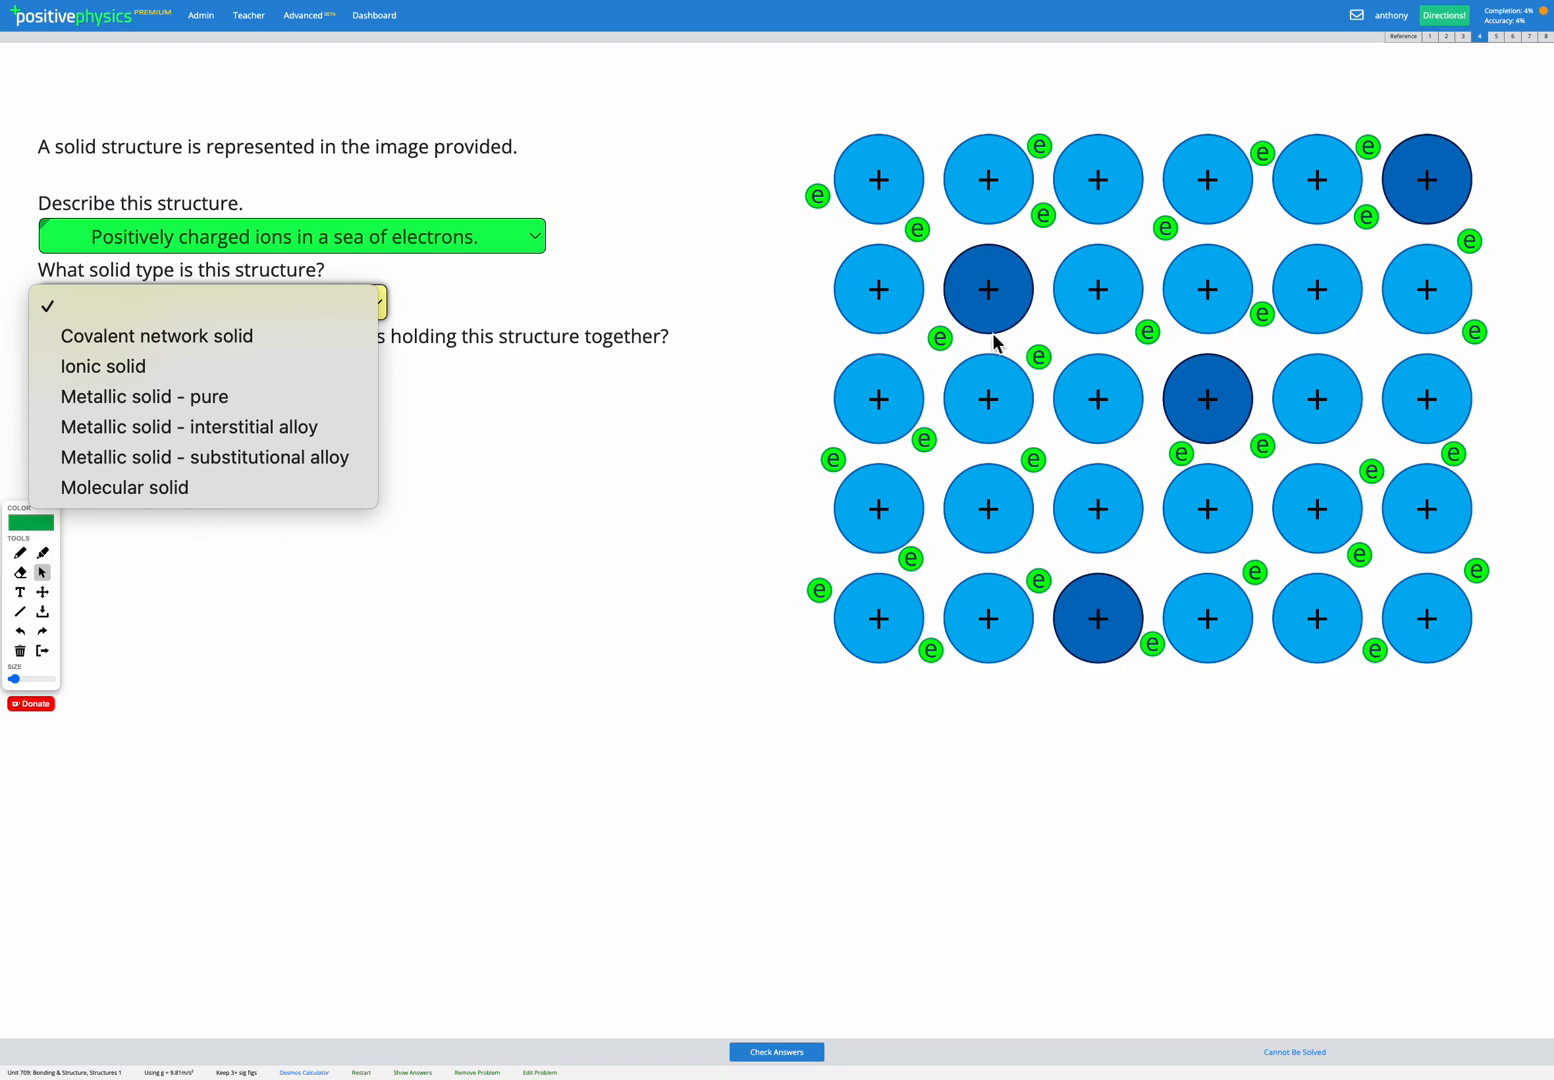
pyautogui.moveTo(995, 318)
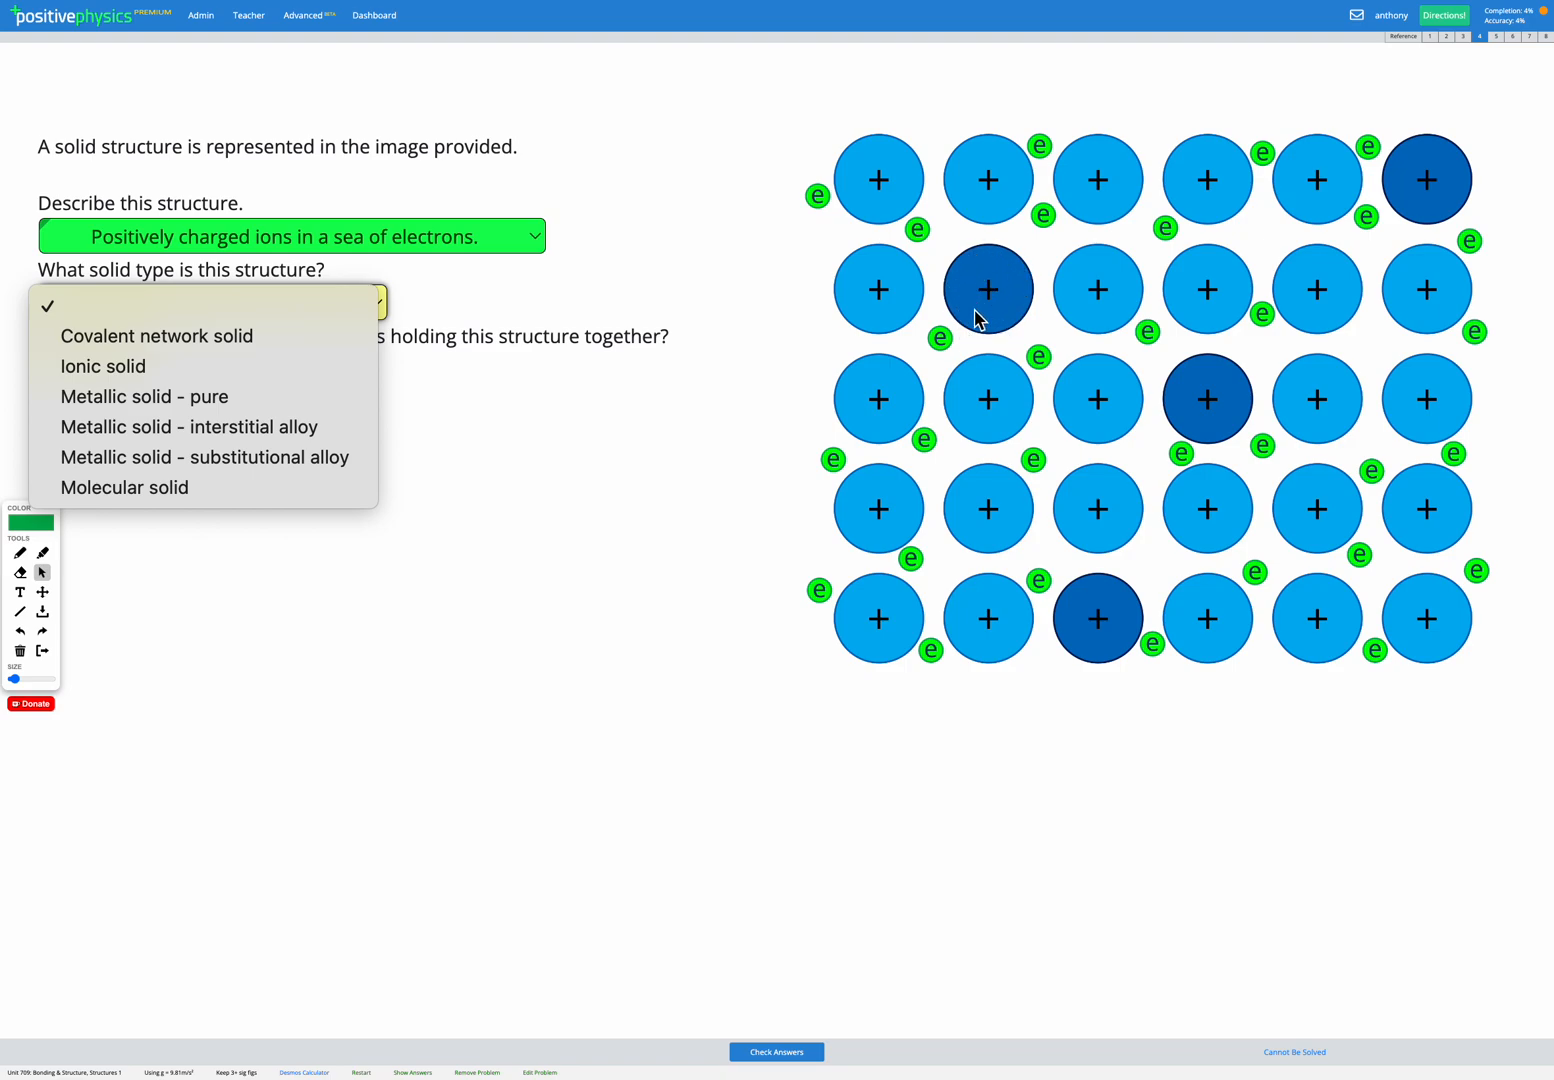
pyautogui.moveTo(911, 285)
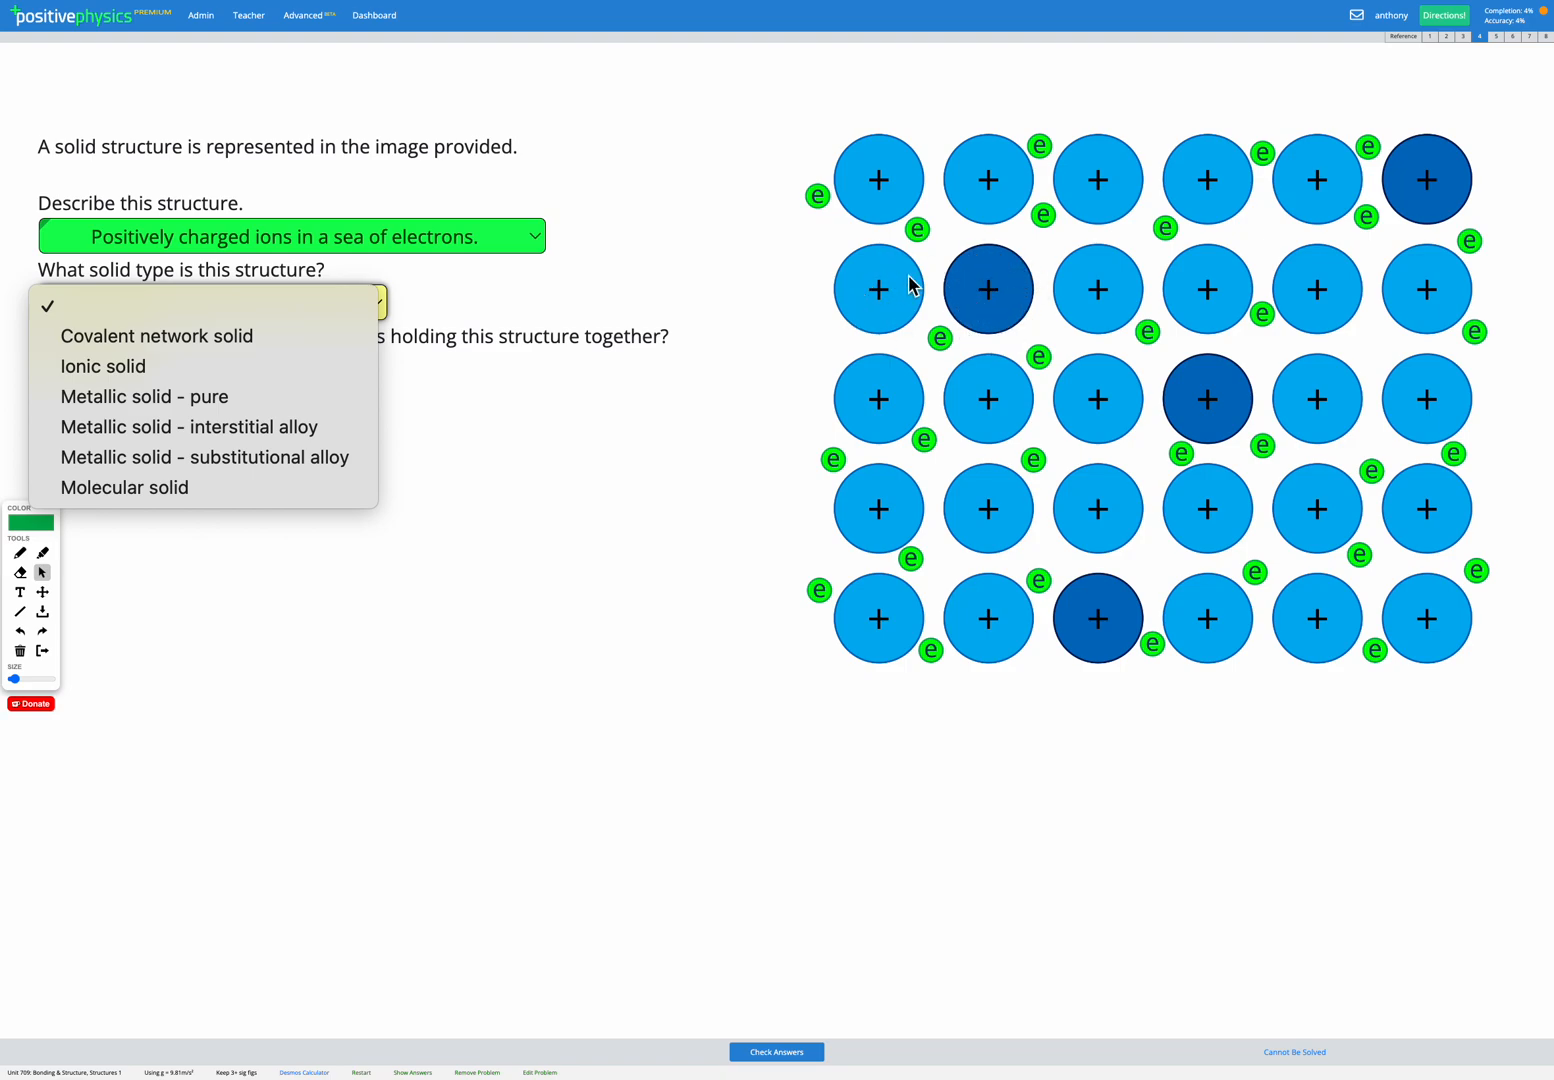
pyautogui.moveTo(988, 198)
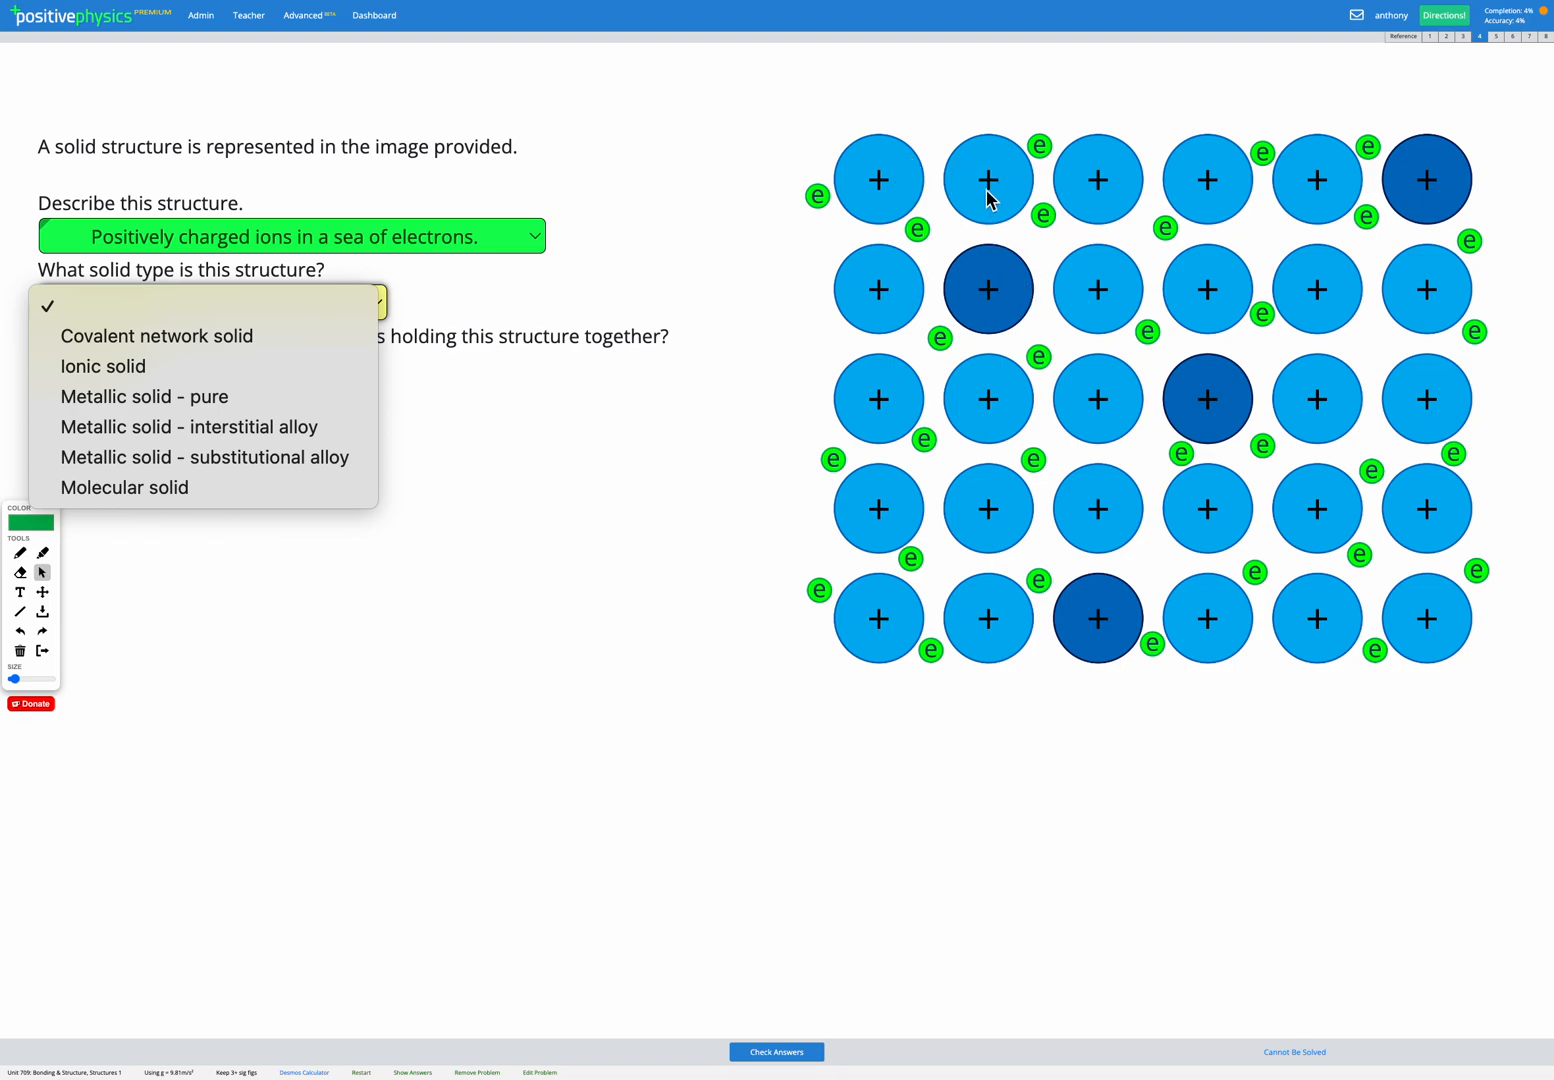
pyautogui.moveTo(204, 457)
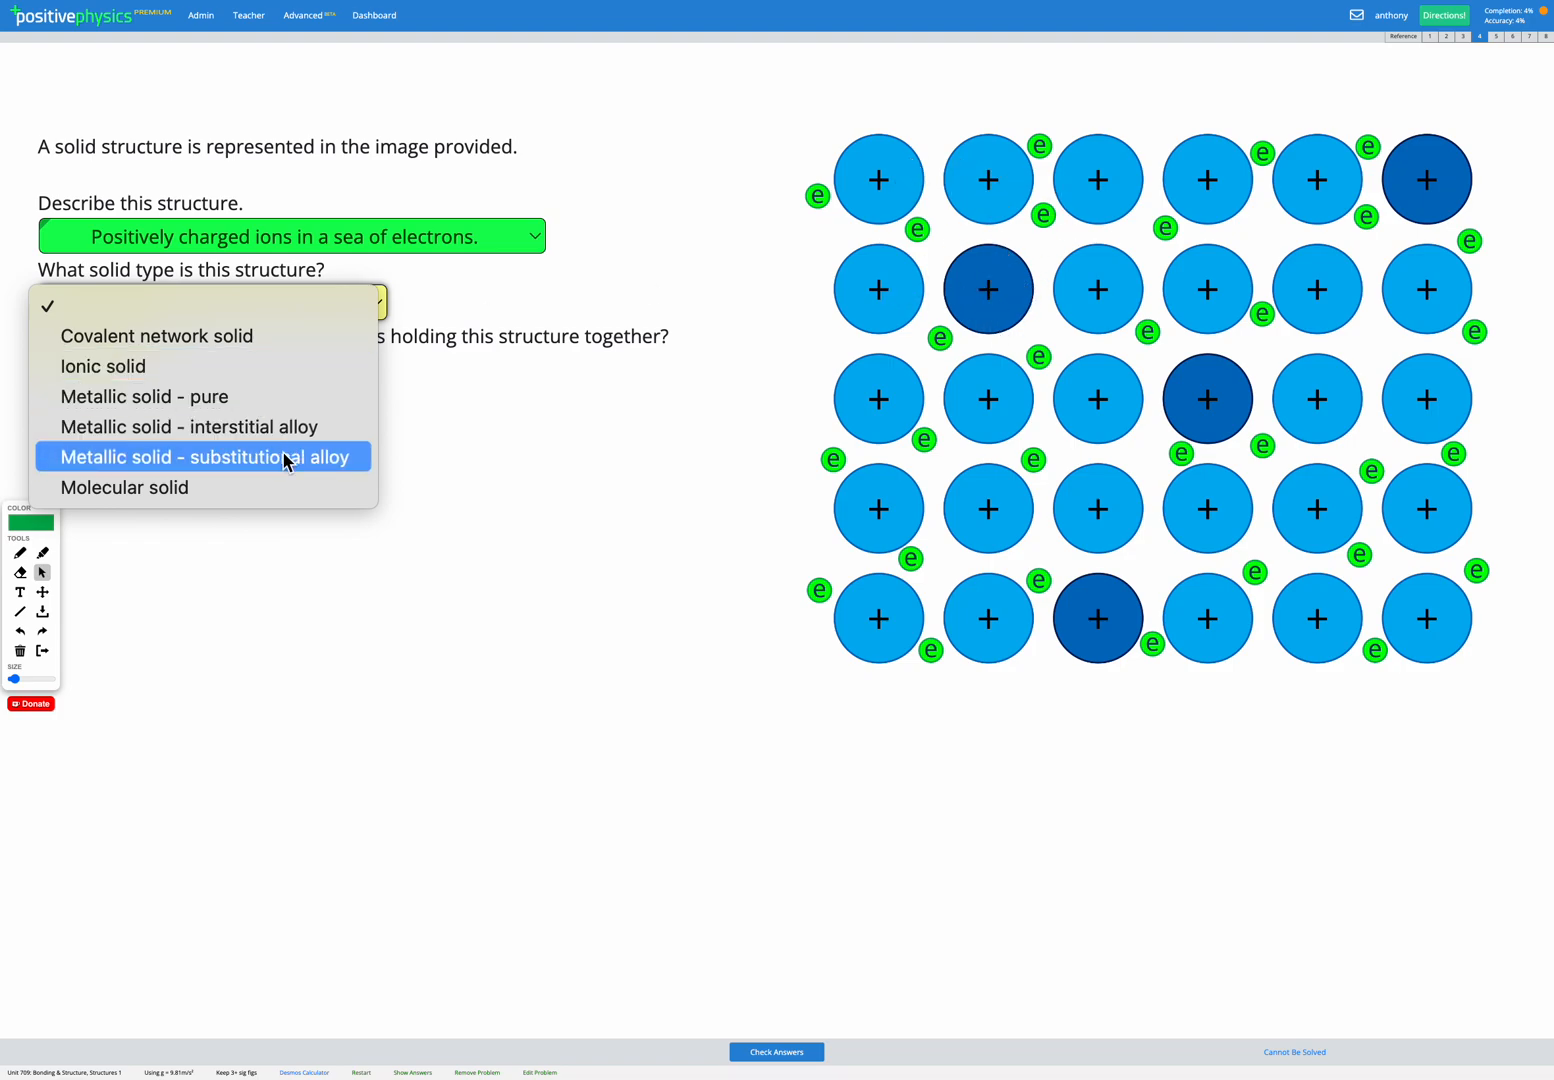
# Set the solid type to 'Metallic solid - substitutional alloy' and get it checked
pyautogui.click(202, 456)
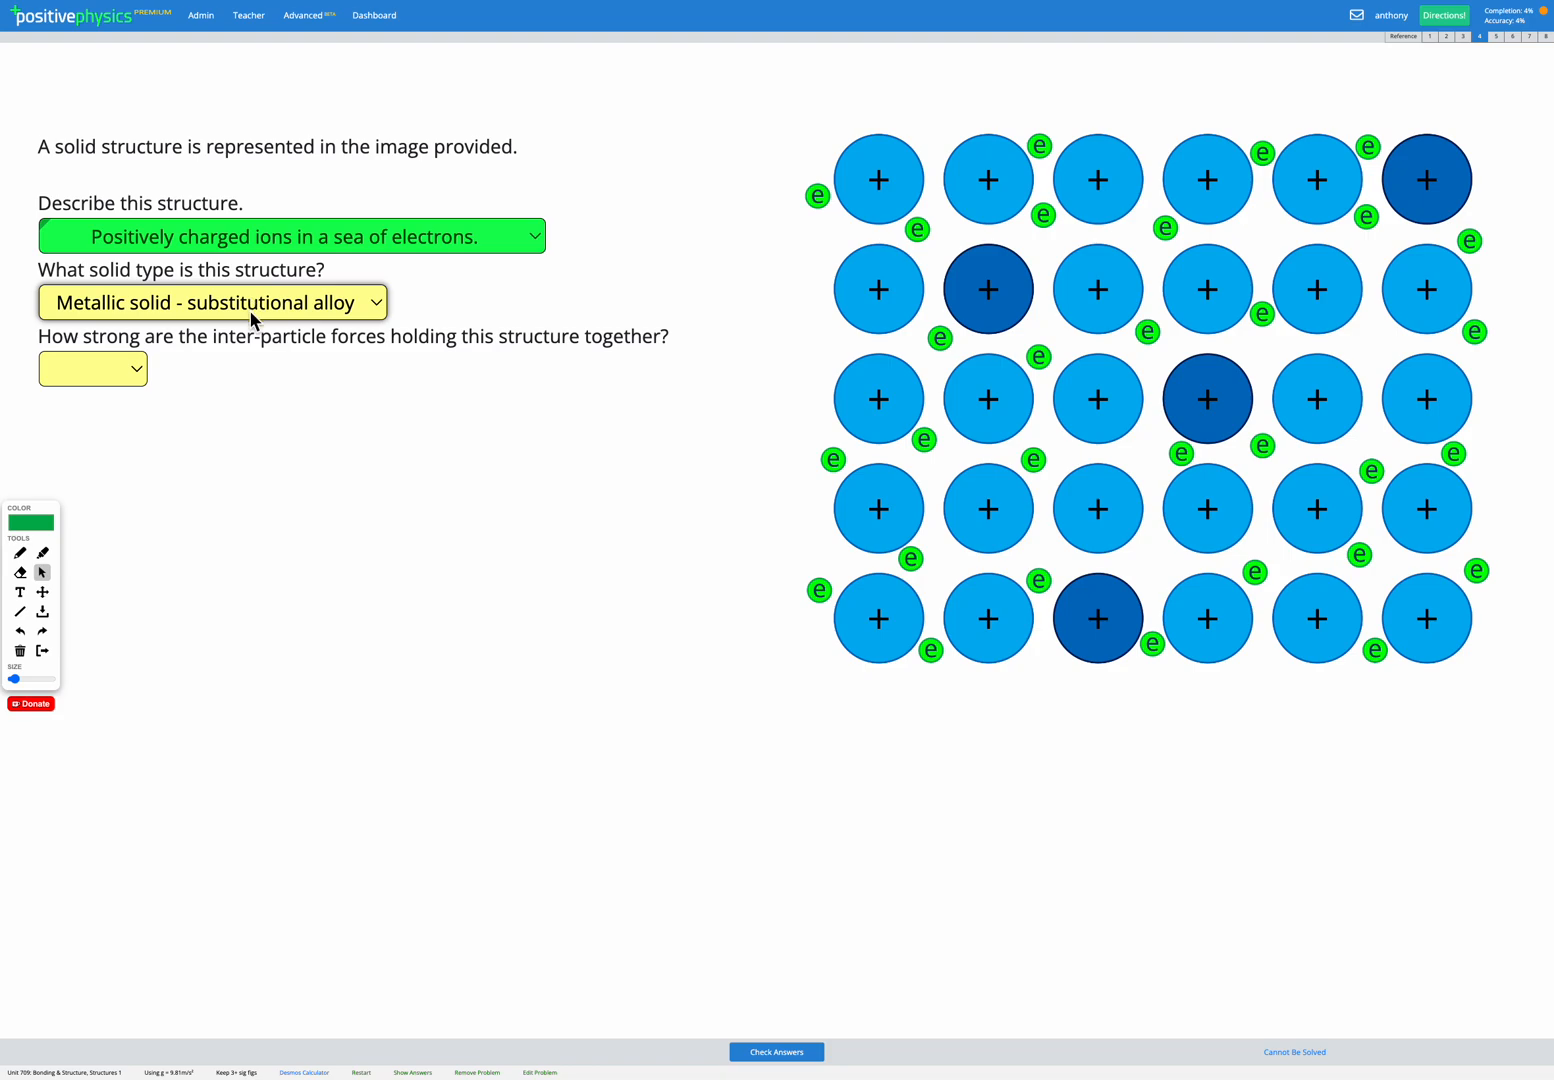
pyautogui.click(212, 302)
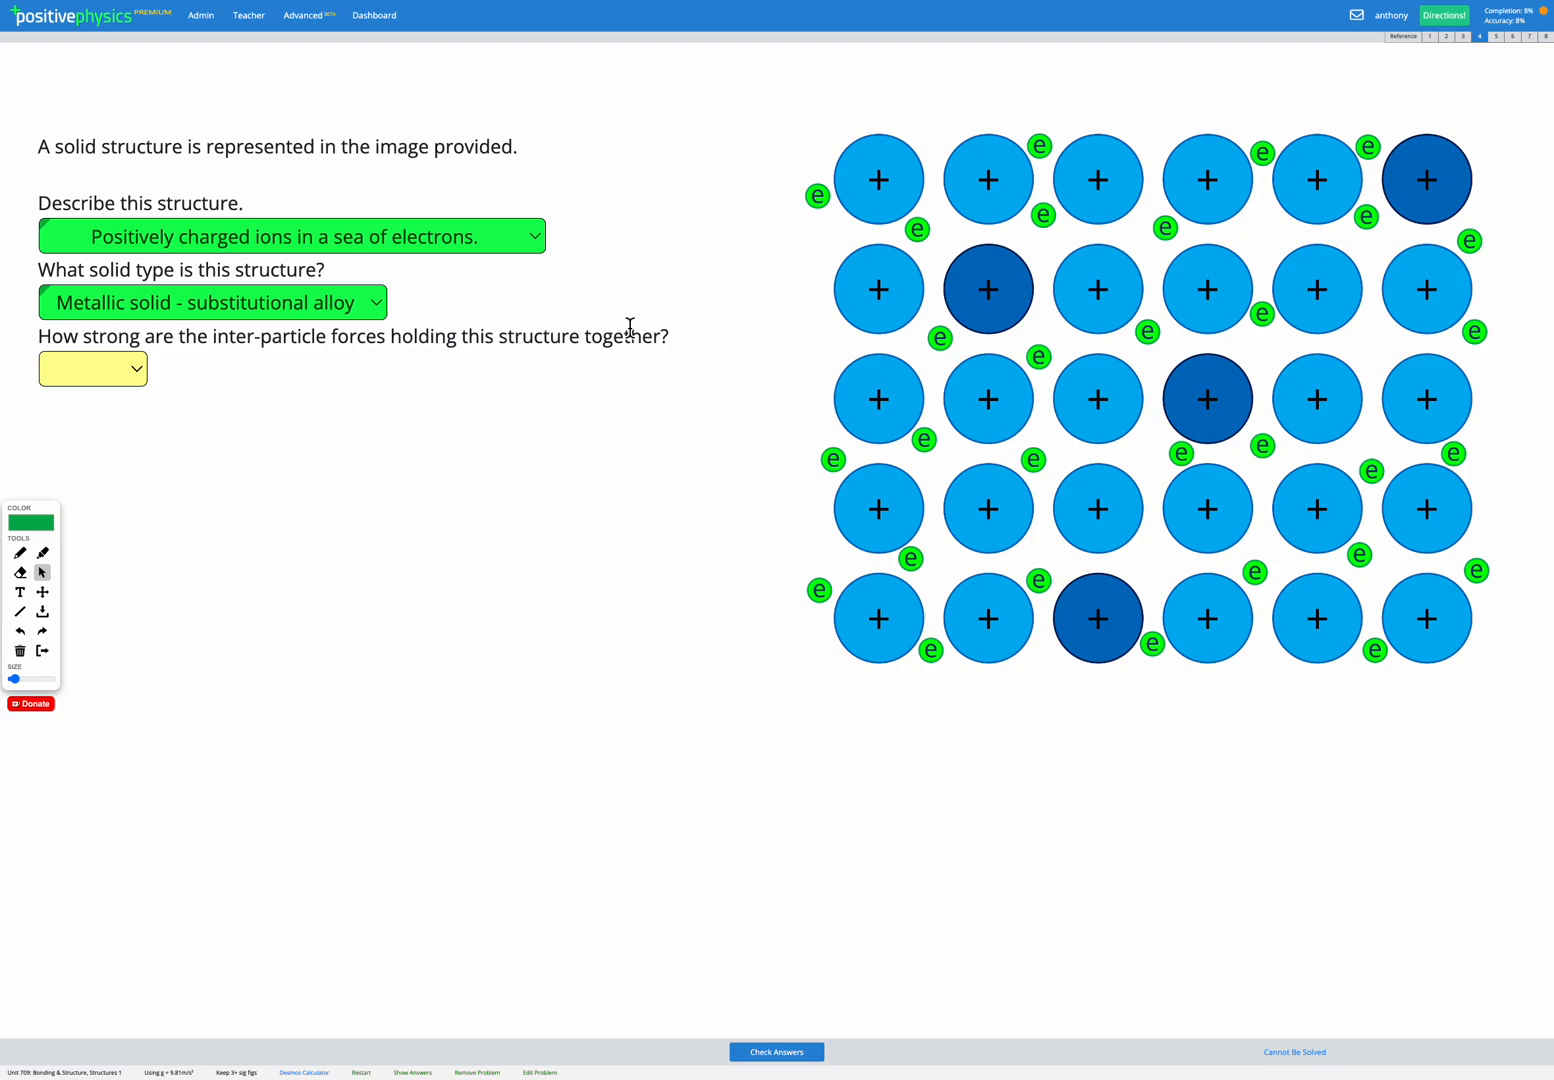
pyautogui.moveTo(872, 150)
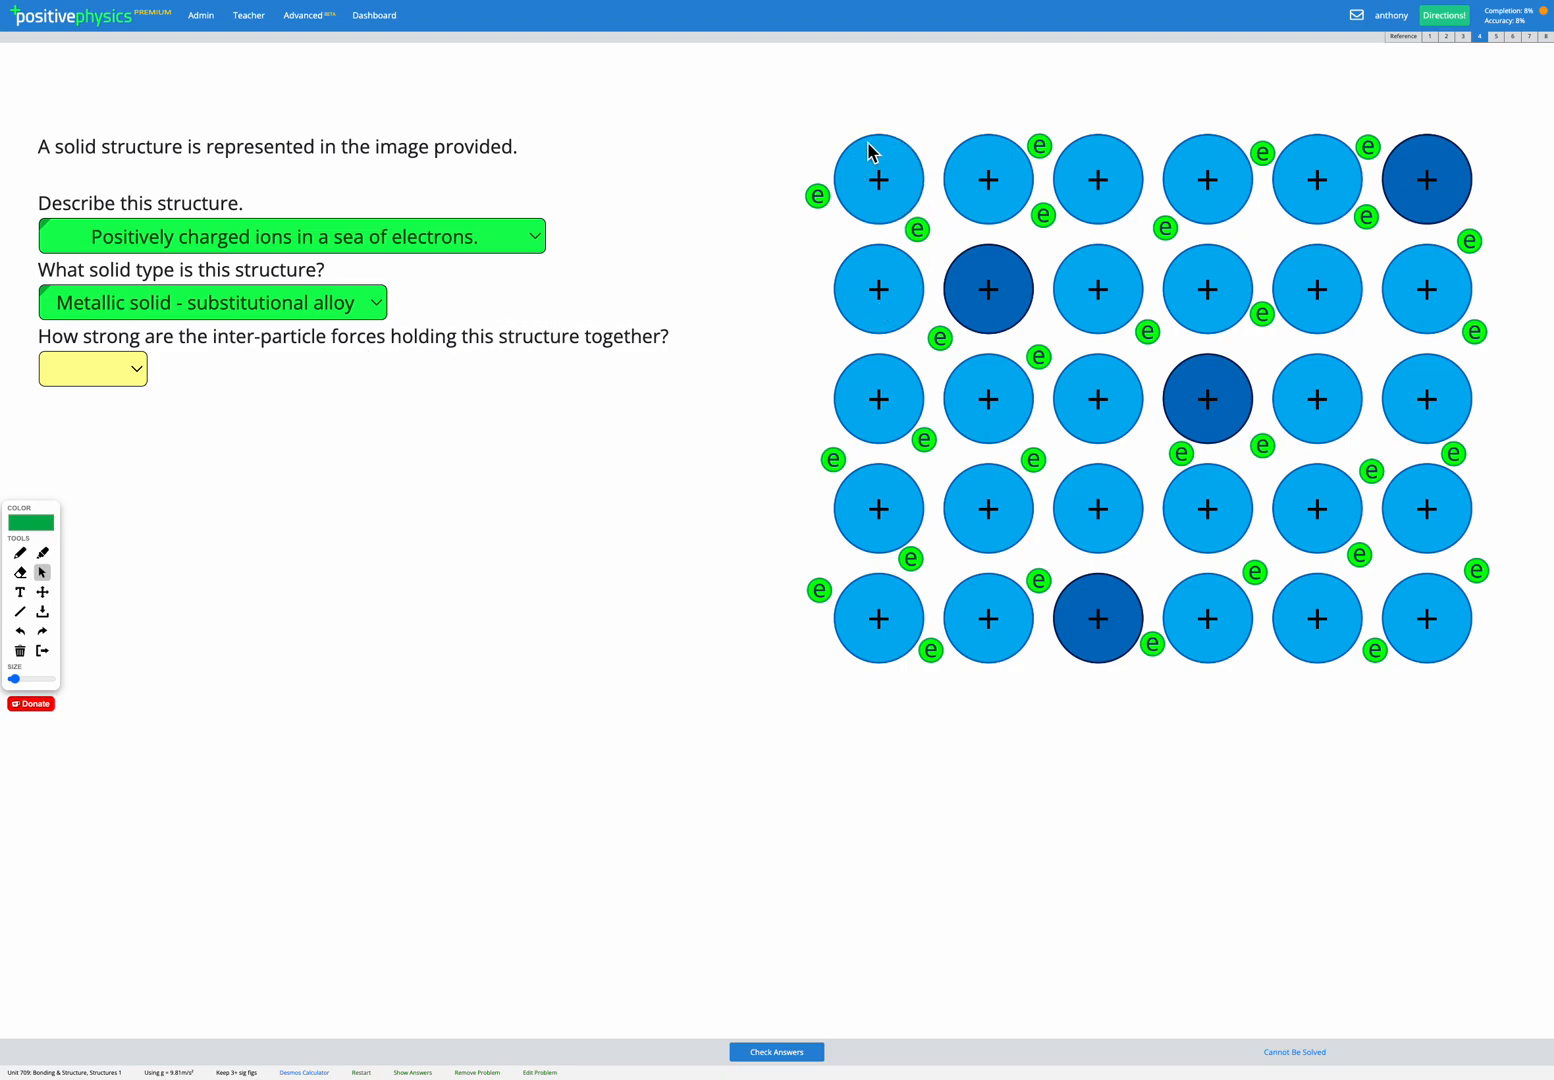
pyautogui.moveTo(1052, 186)
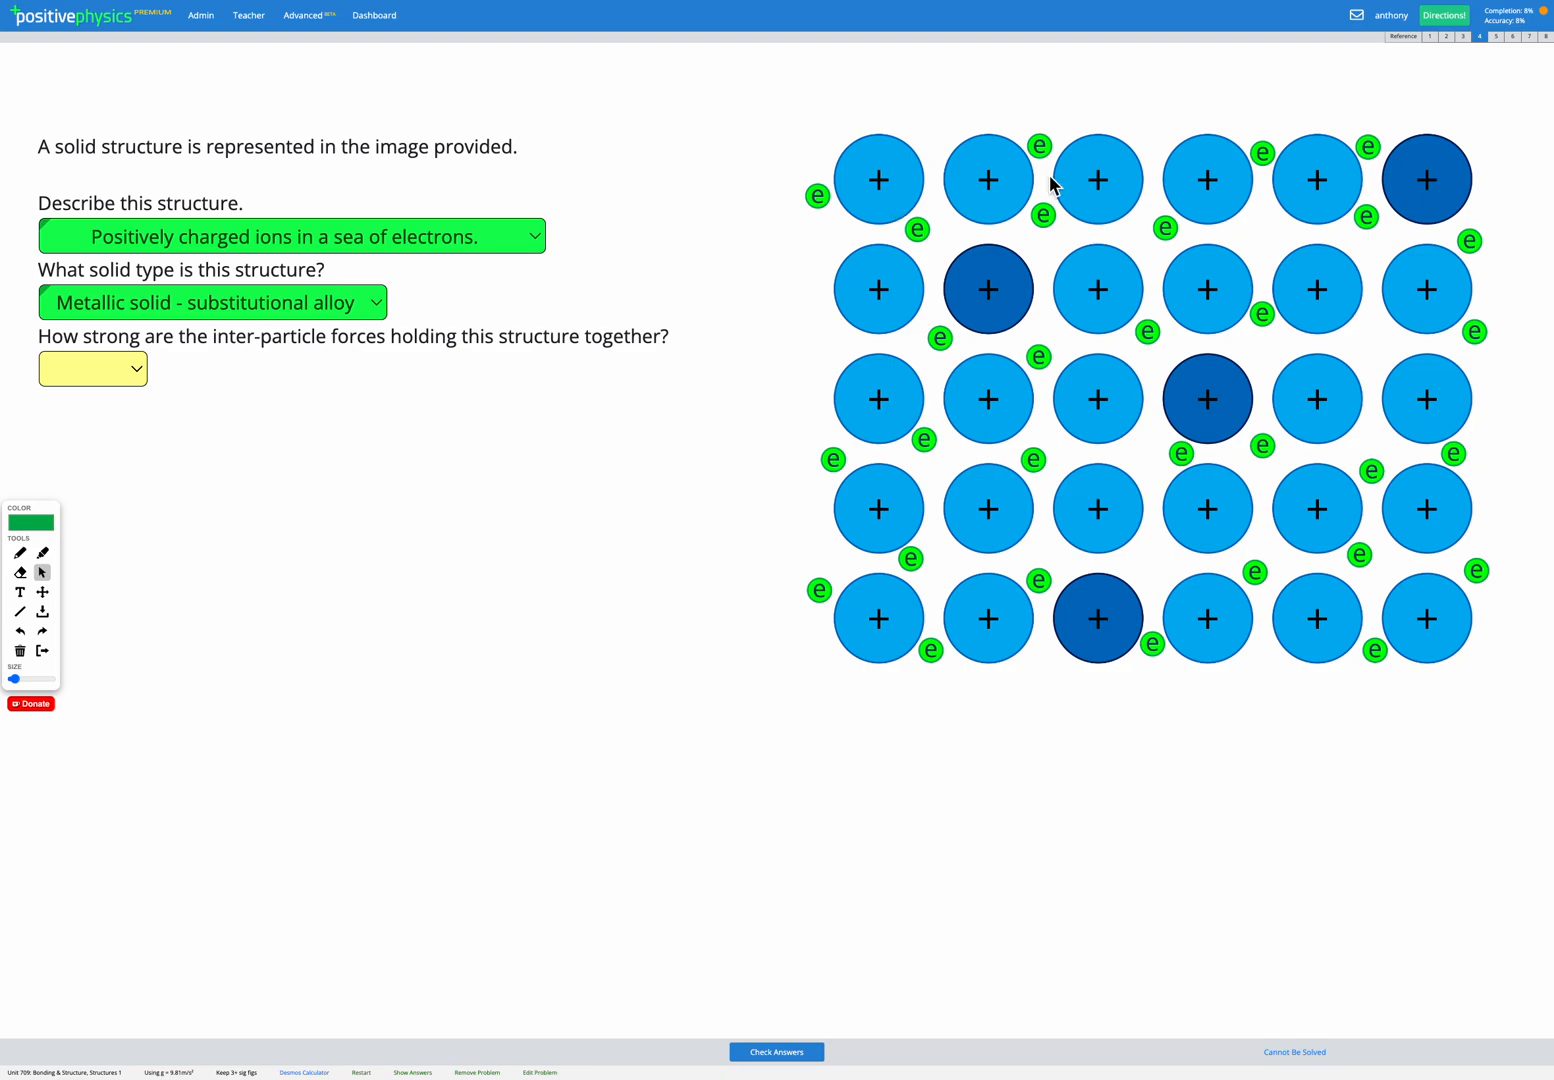
pyautogui.moveTo(1054, 245)
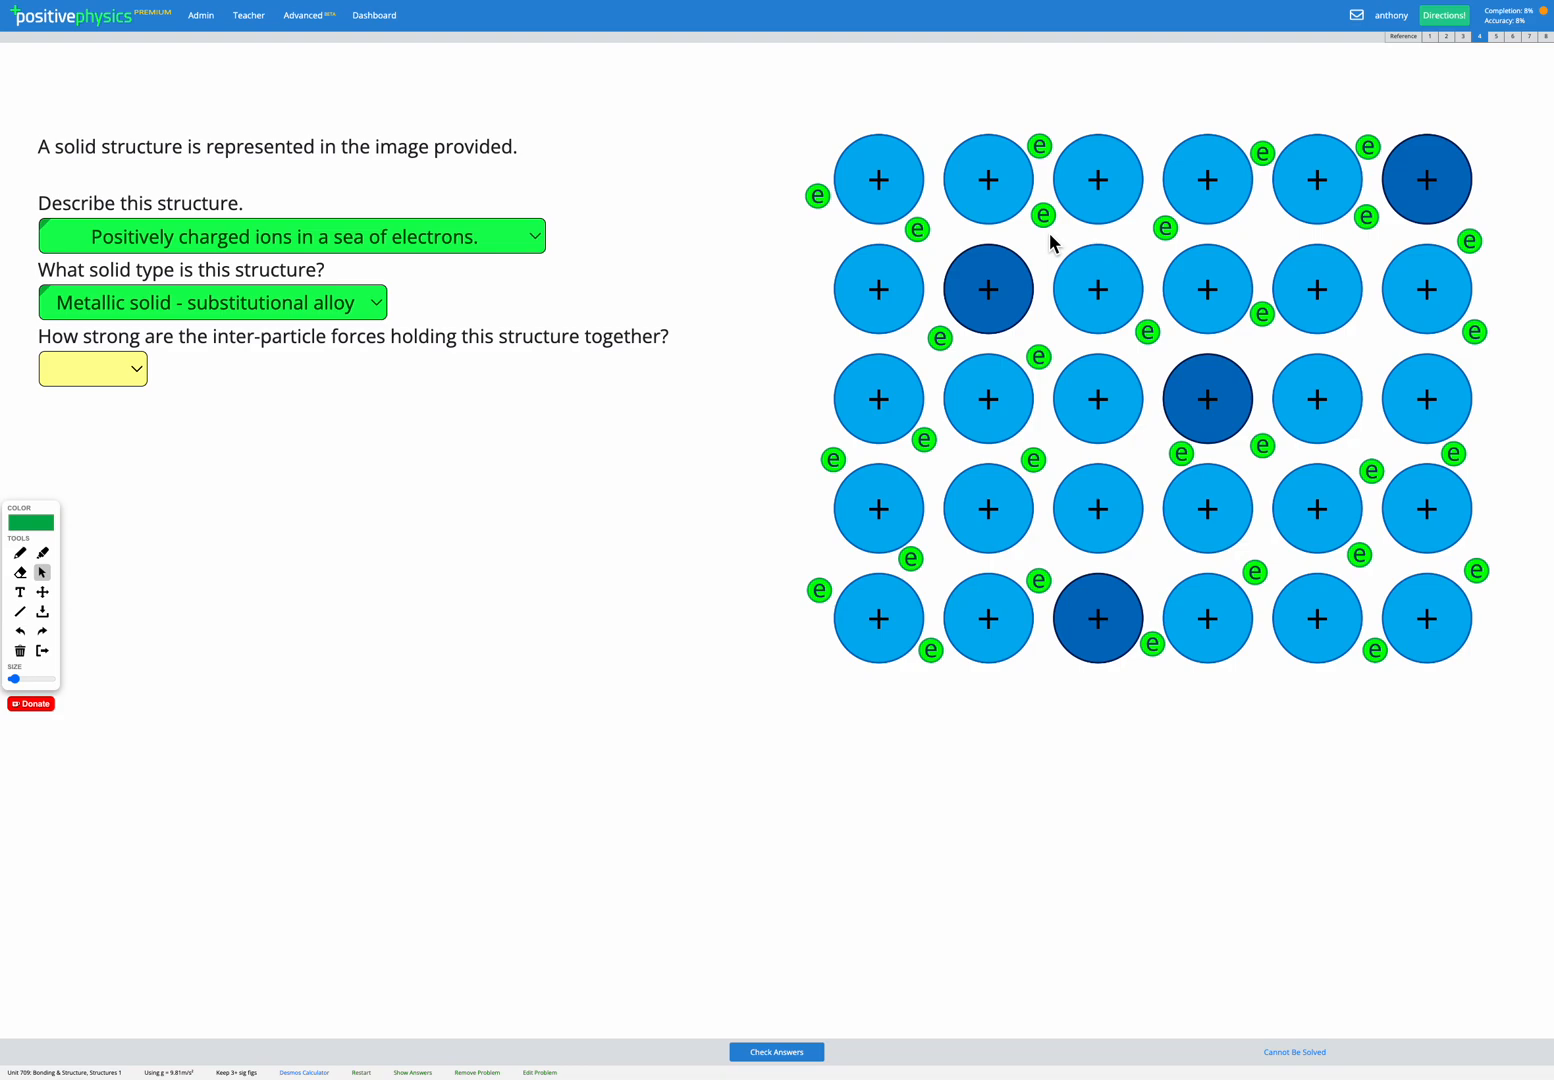
# Answer the inter-particle force strength as 'Strong'
pyautogui.click(92, 368)
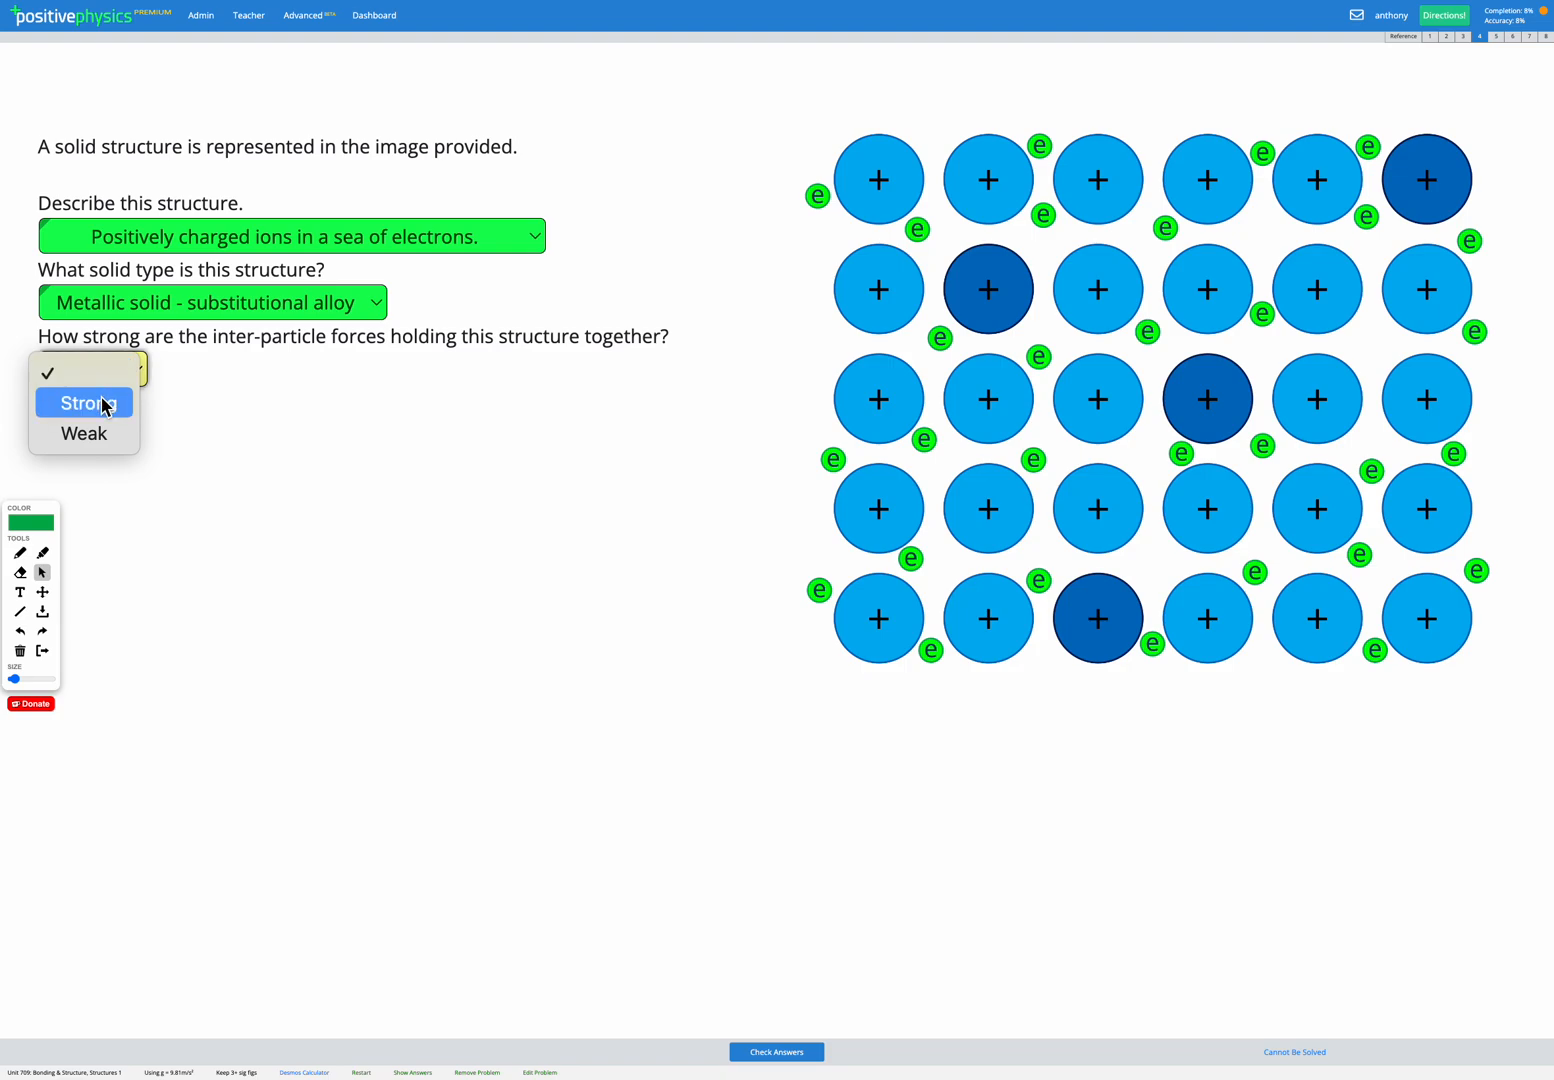
pyautogui.click(83, 402)
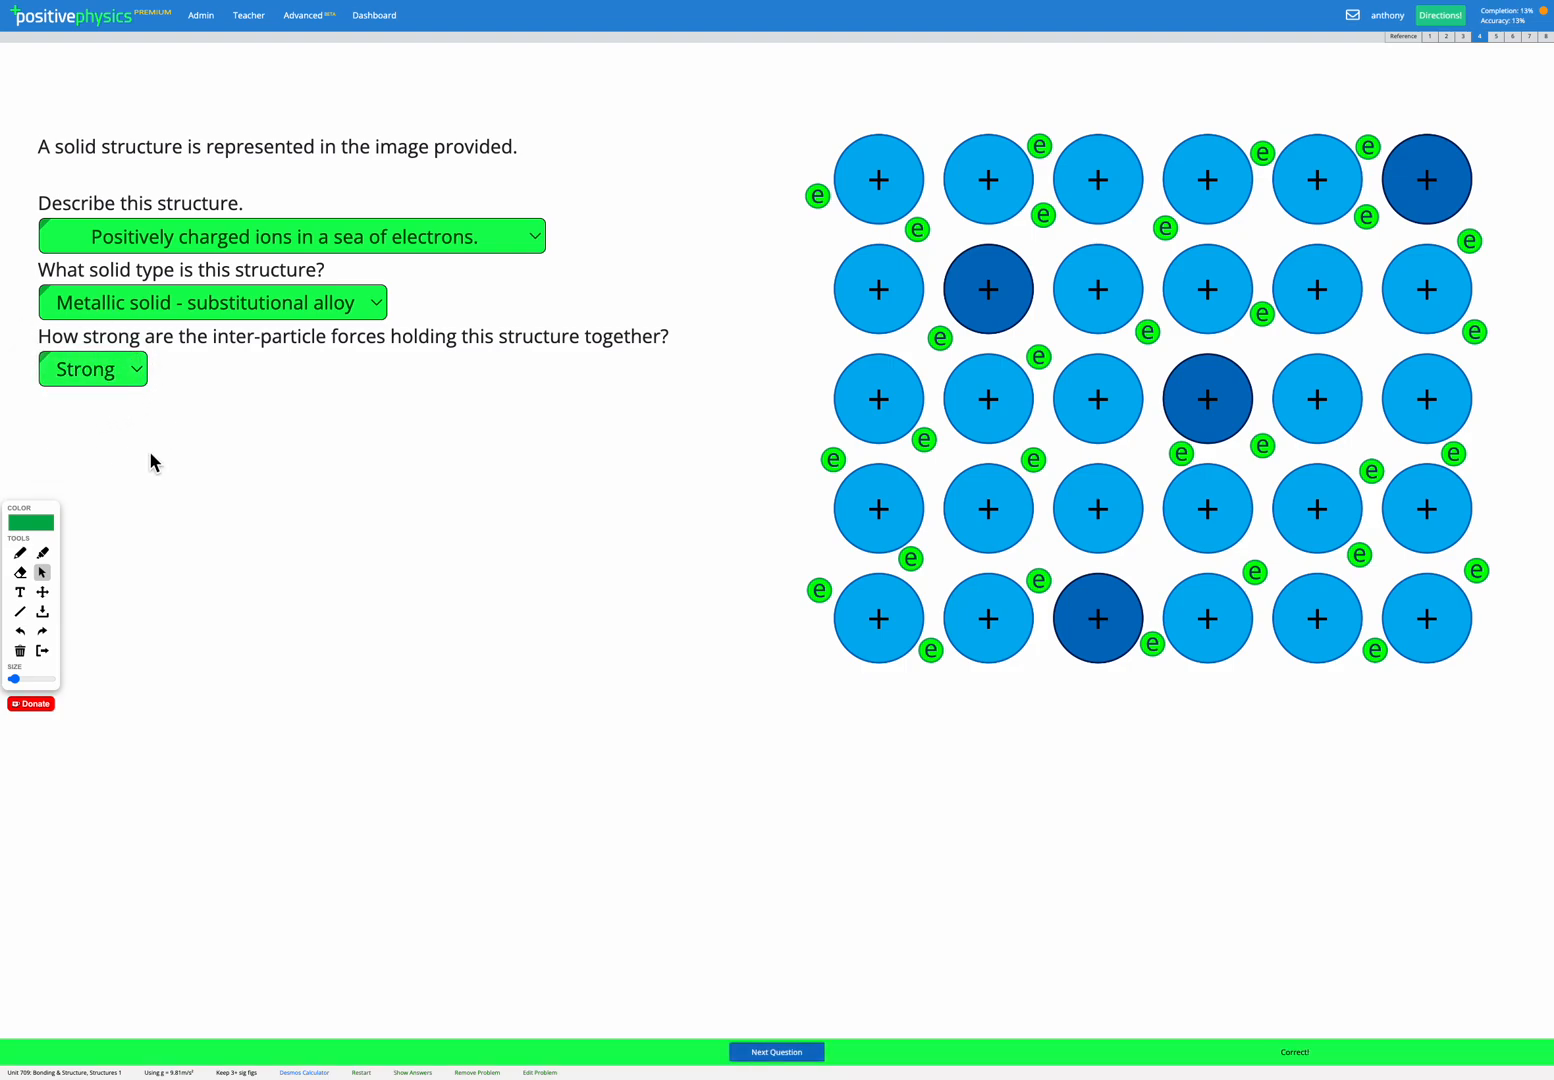